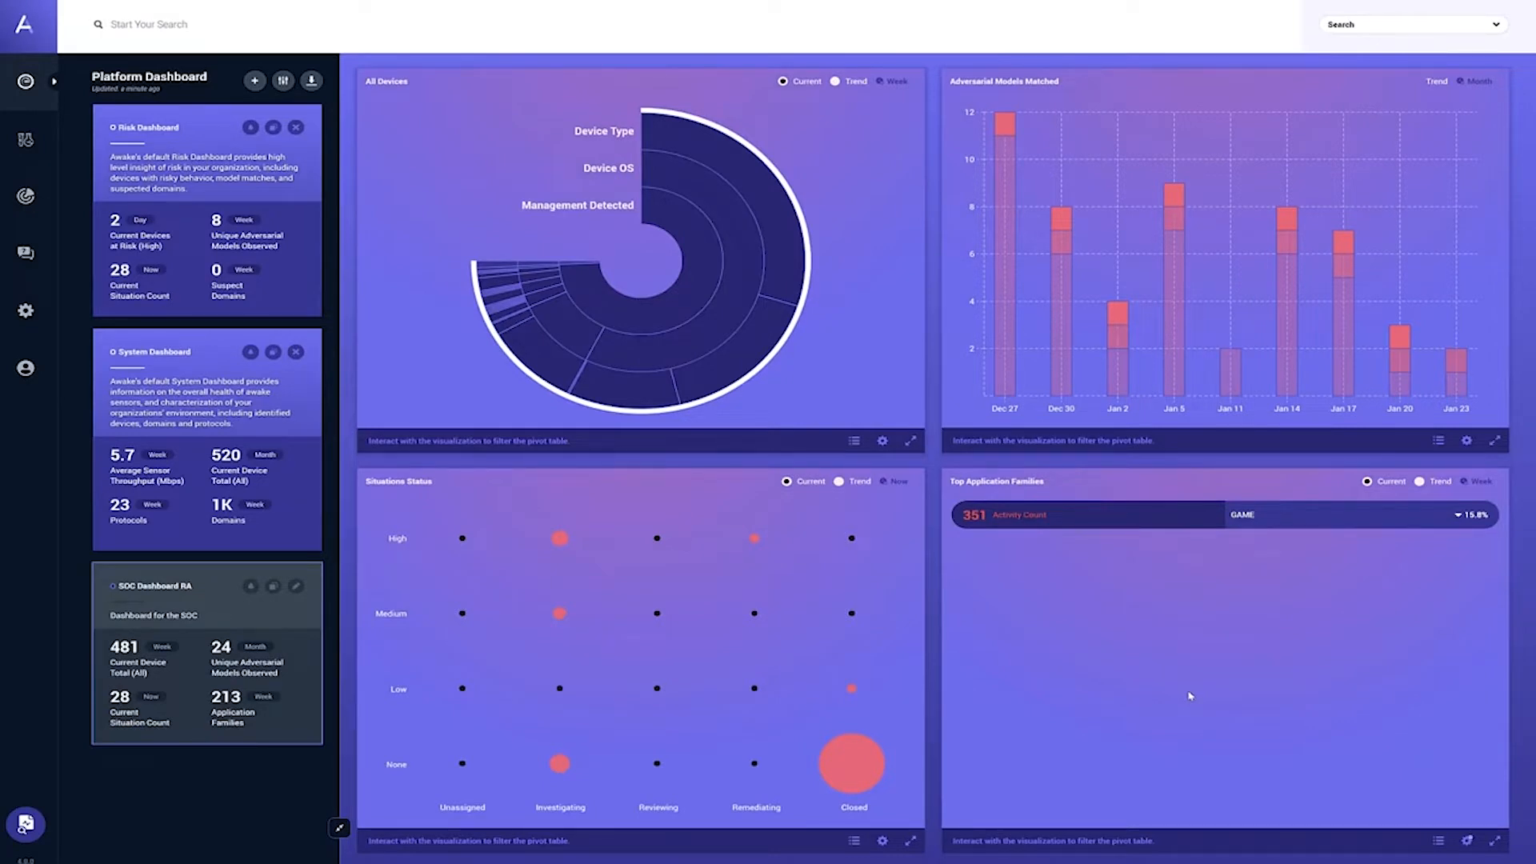
mouse_move(1083, 534)
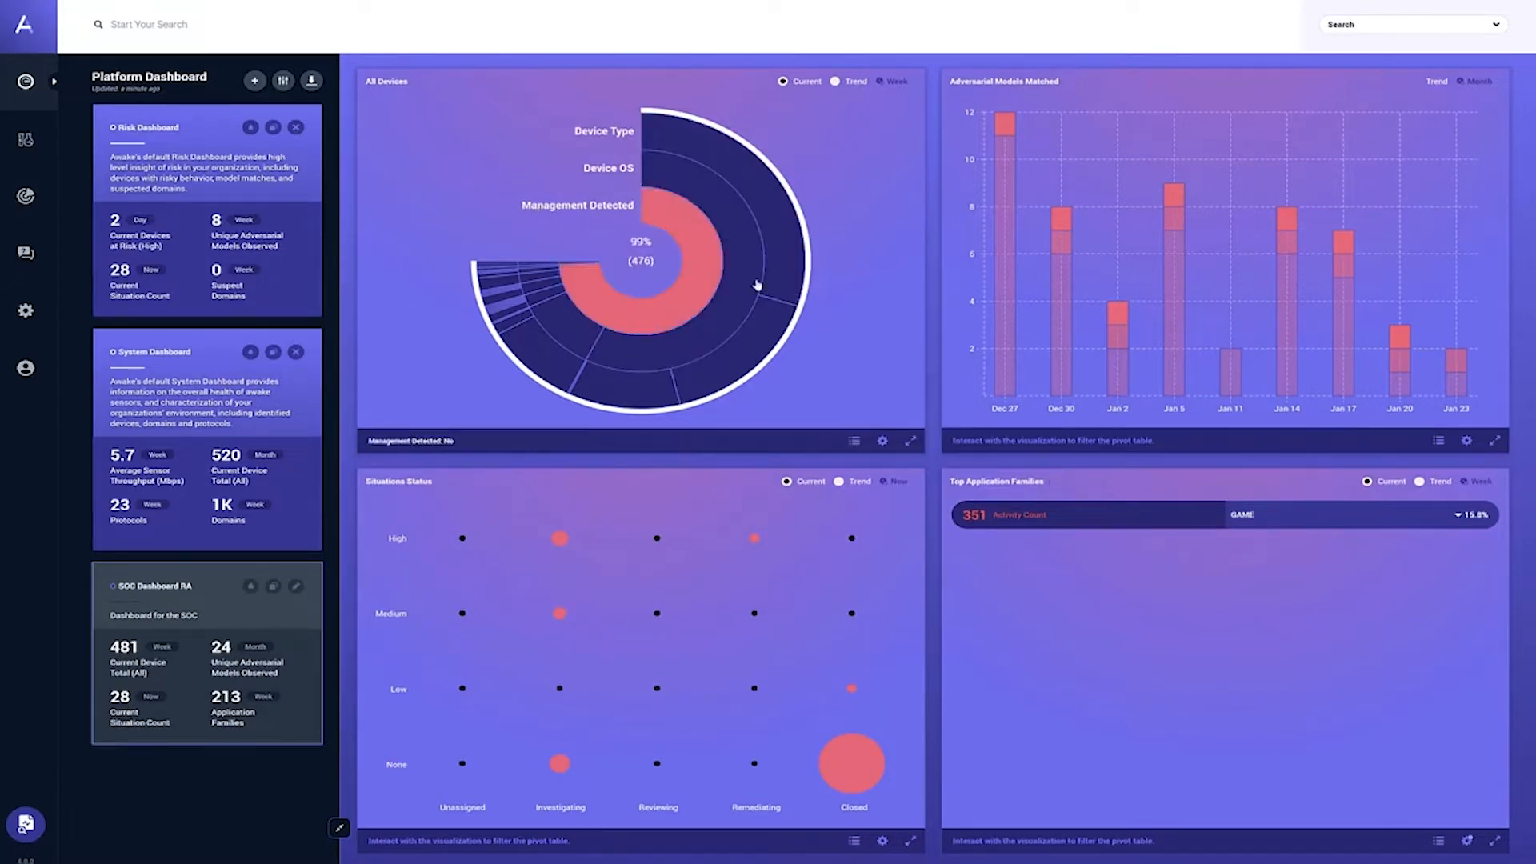
Filter the All Devices chart to unmanaged devices with an unknown OS.
click(908, 440)
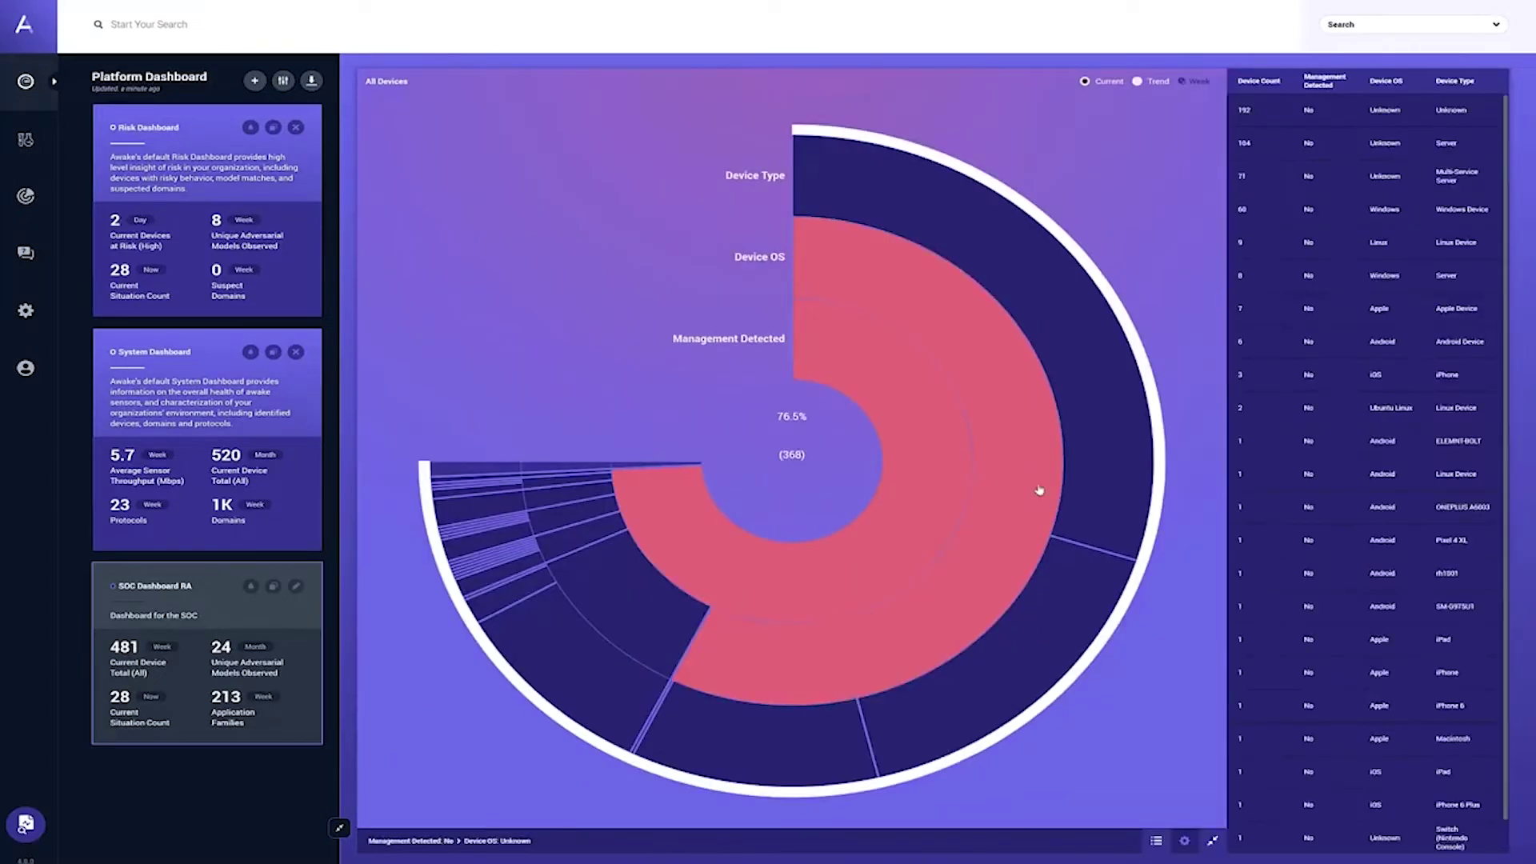
click(1362, 177)
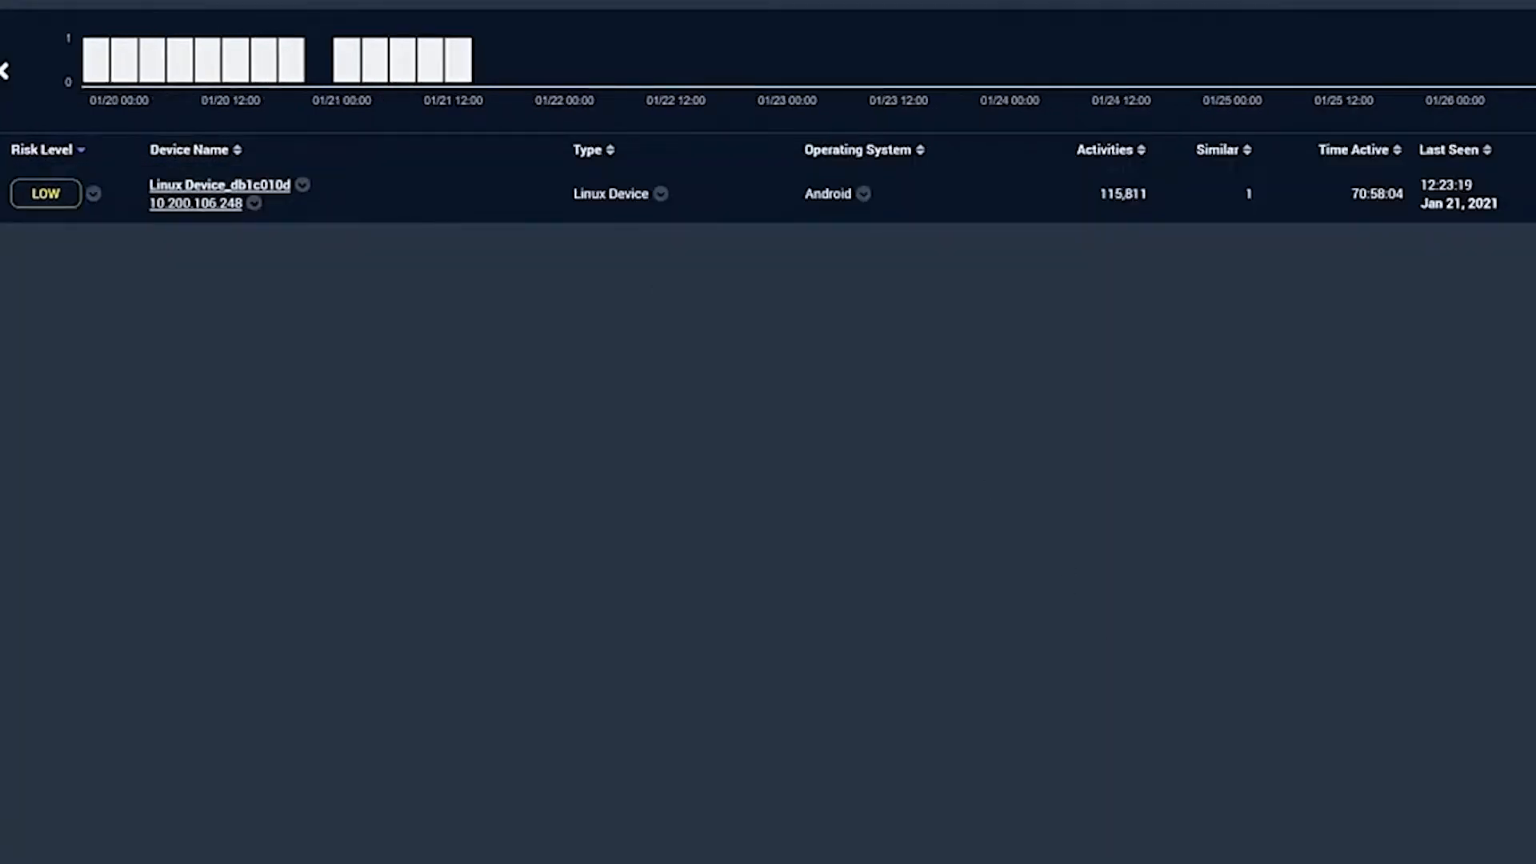
mouse_move(1008, 645)
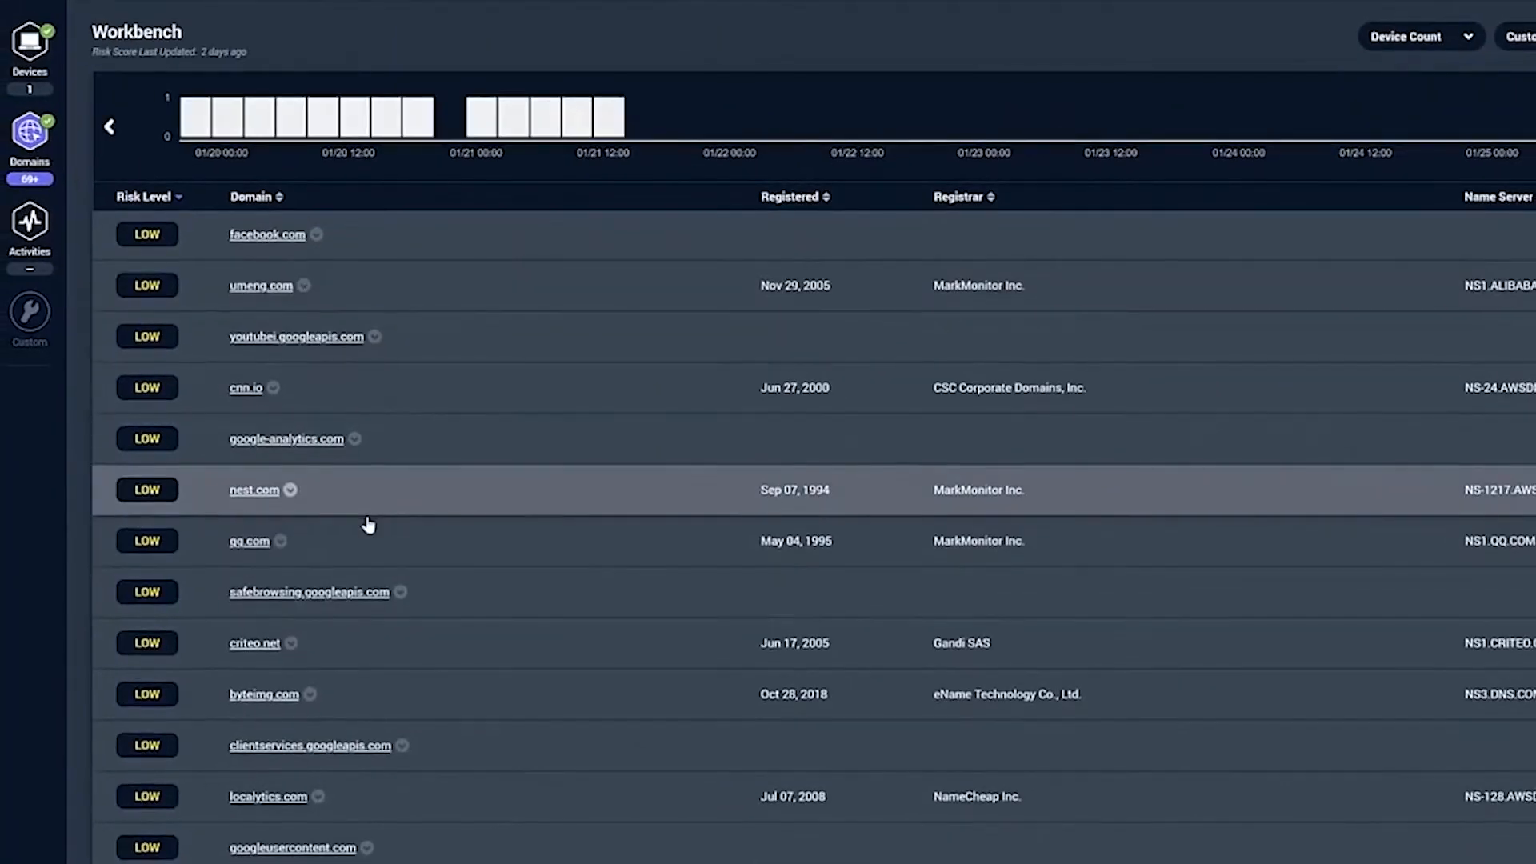
Scroll the device's contacted domains, then return to the Workbench device list.
scroll(down, 3)
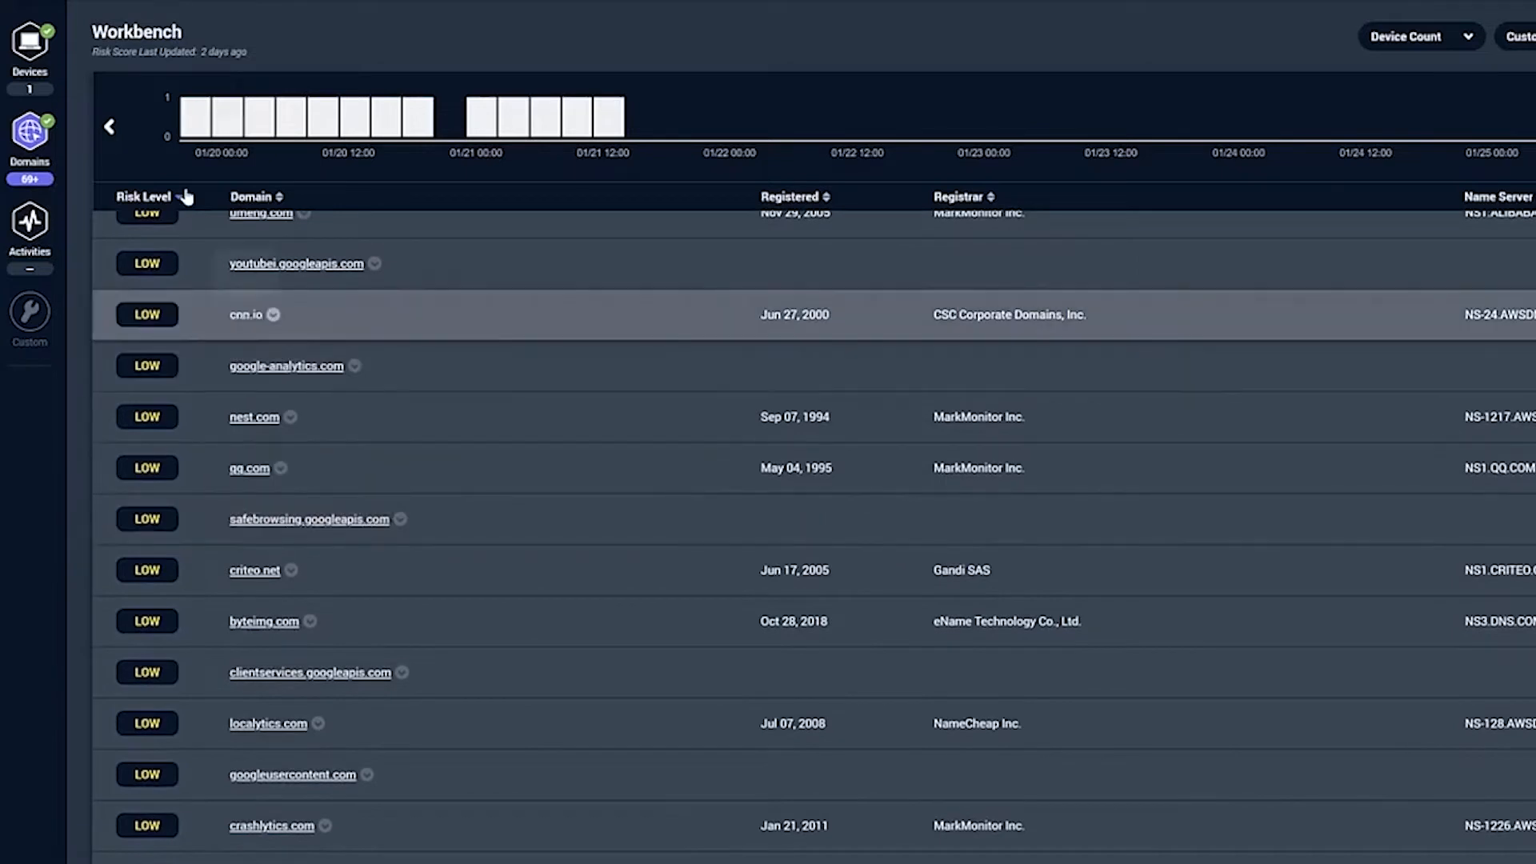
click(30, 44)
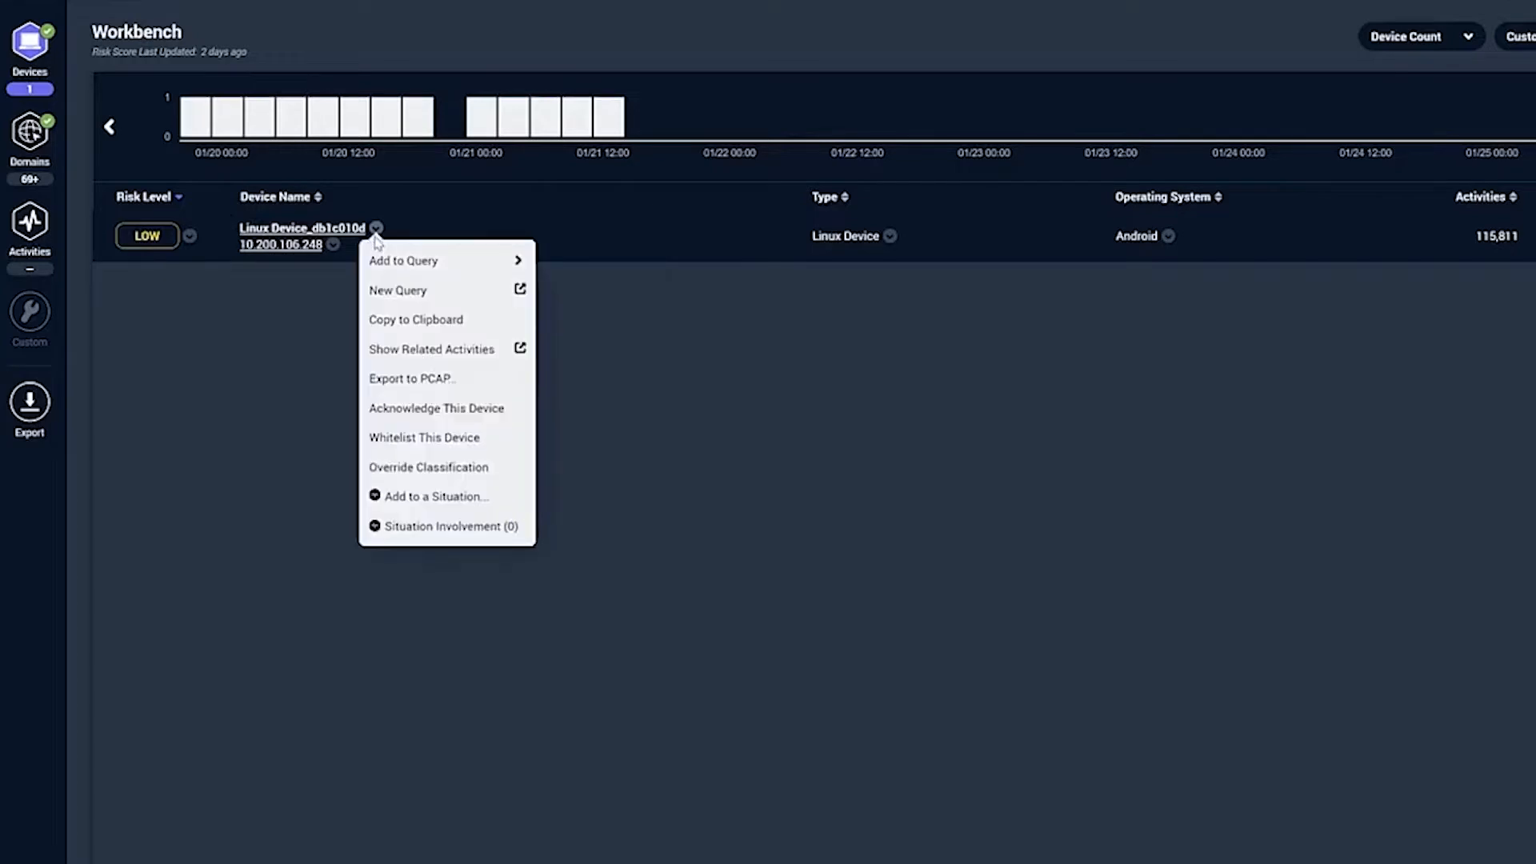
mouse_move(290, 376)
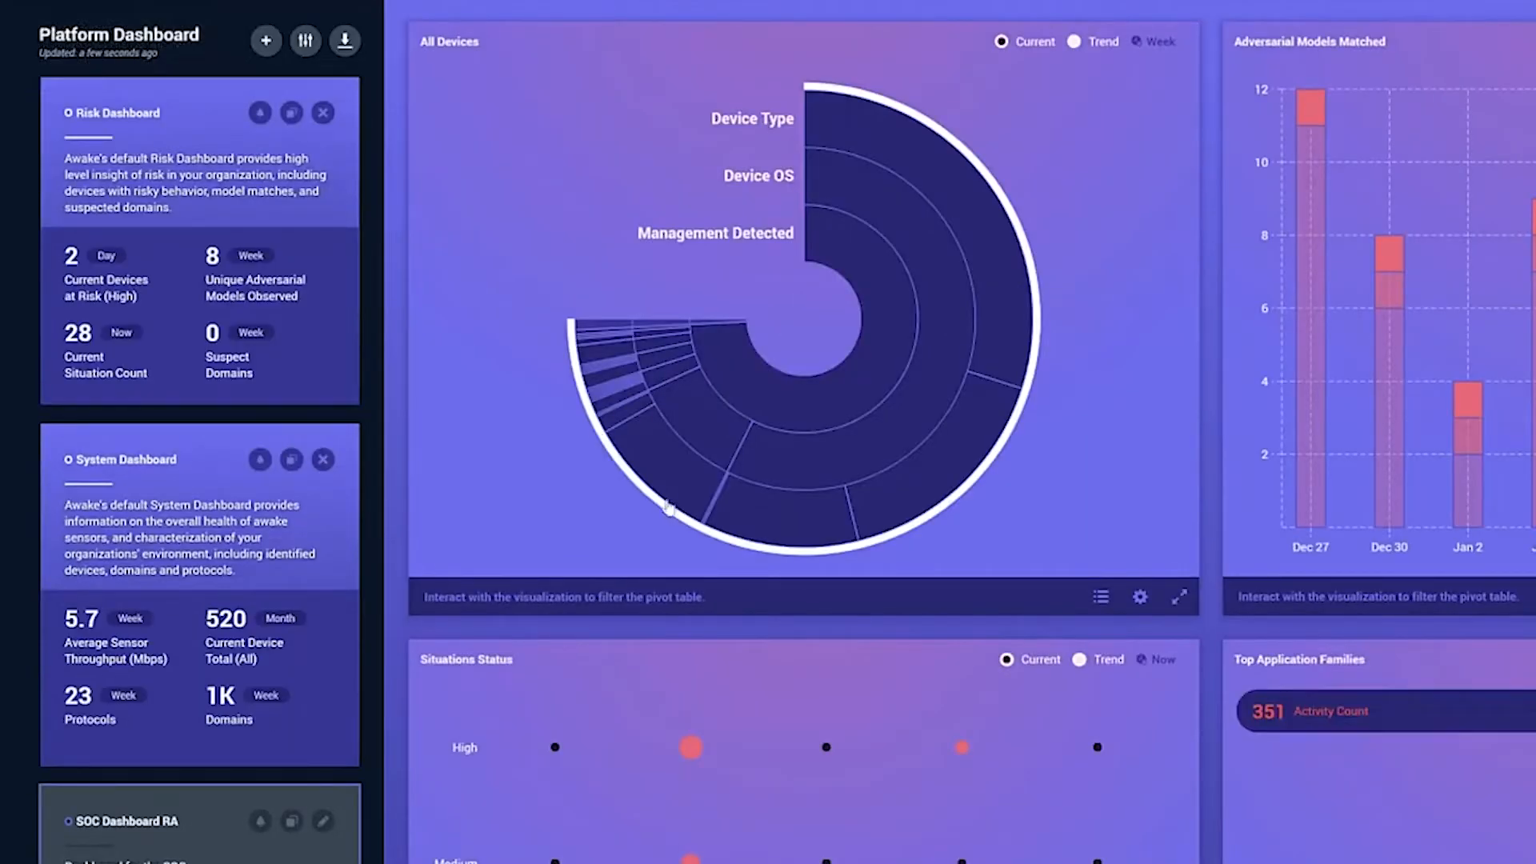
mouse_move(690, 747)
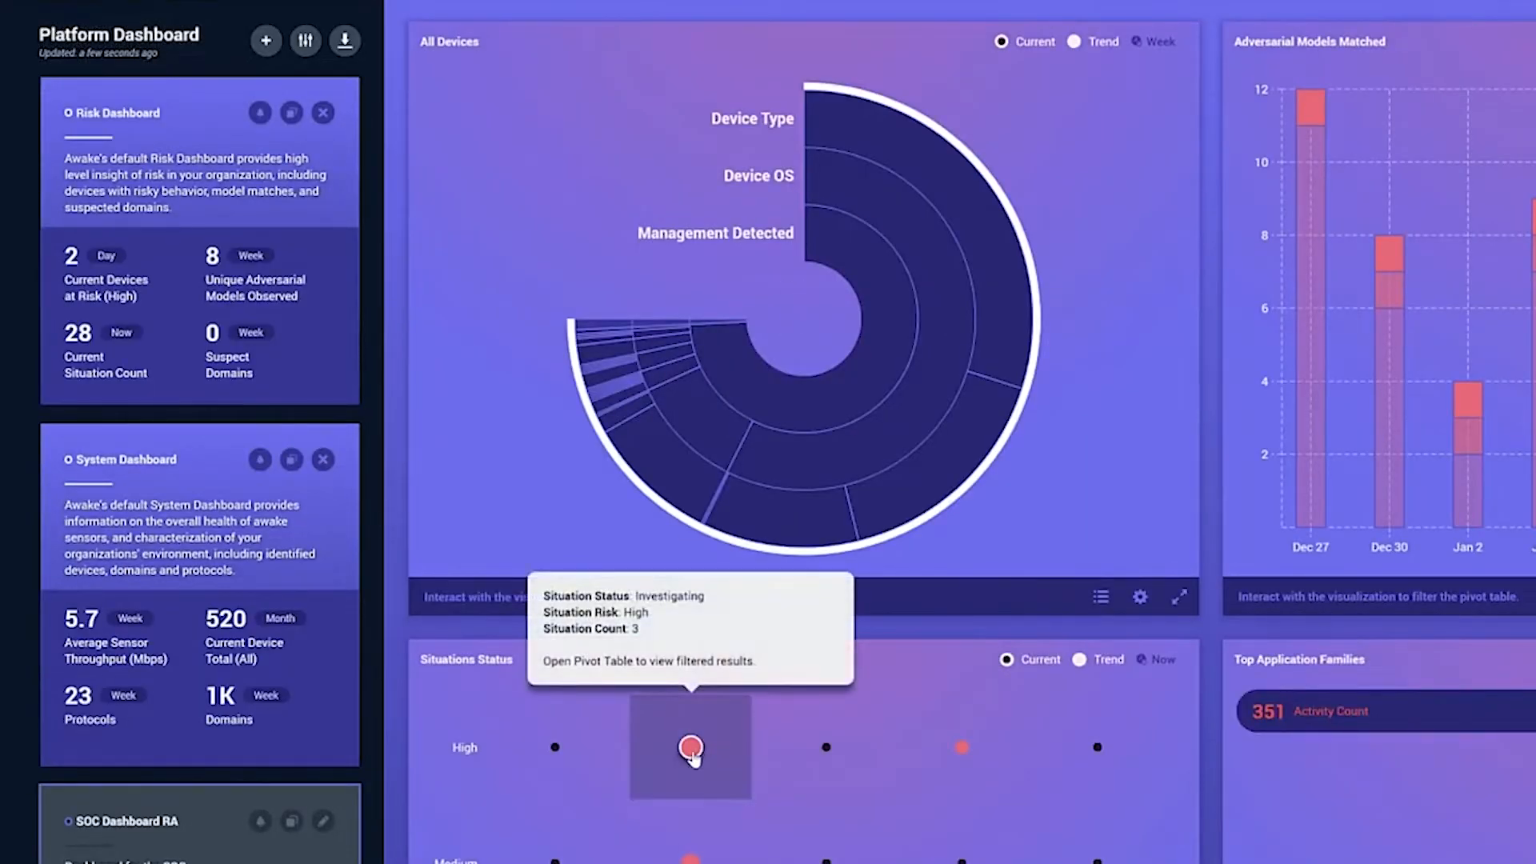
Filter to high-risk investigating situations and open Multiple Insider Credential Attacks.
click(689, 747)
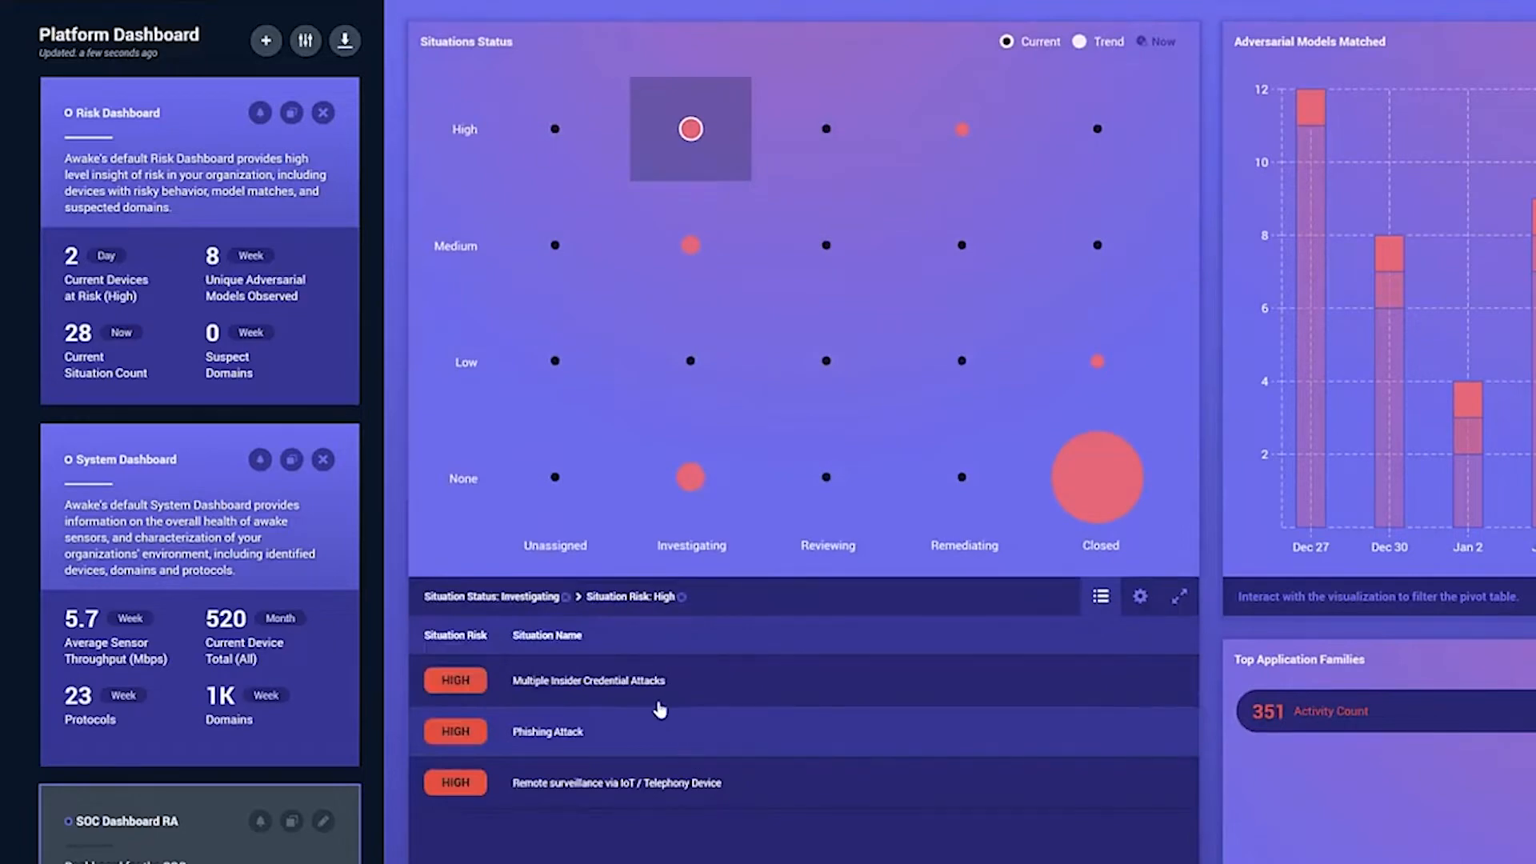
click(586, 680)
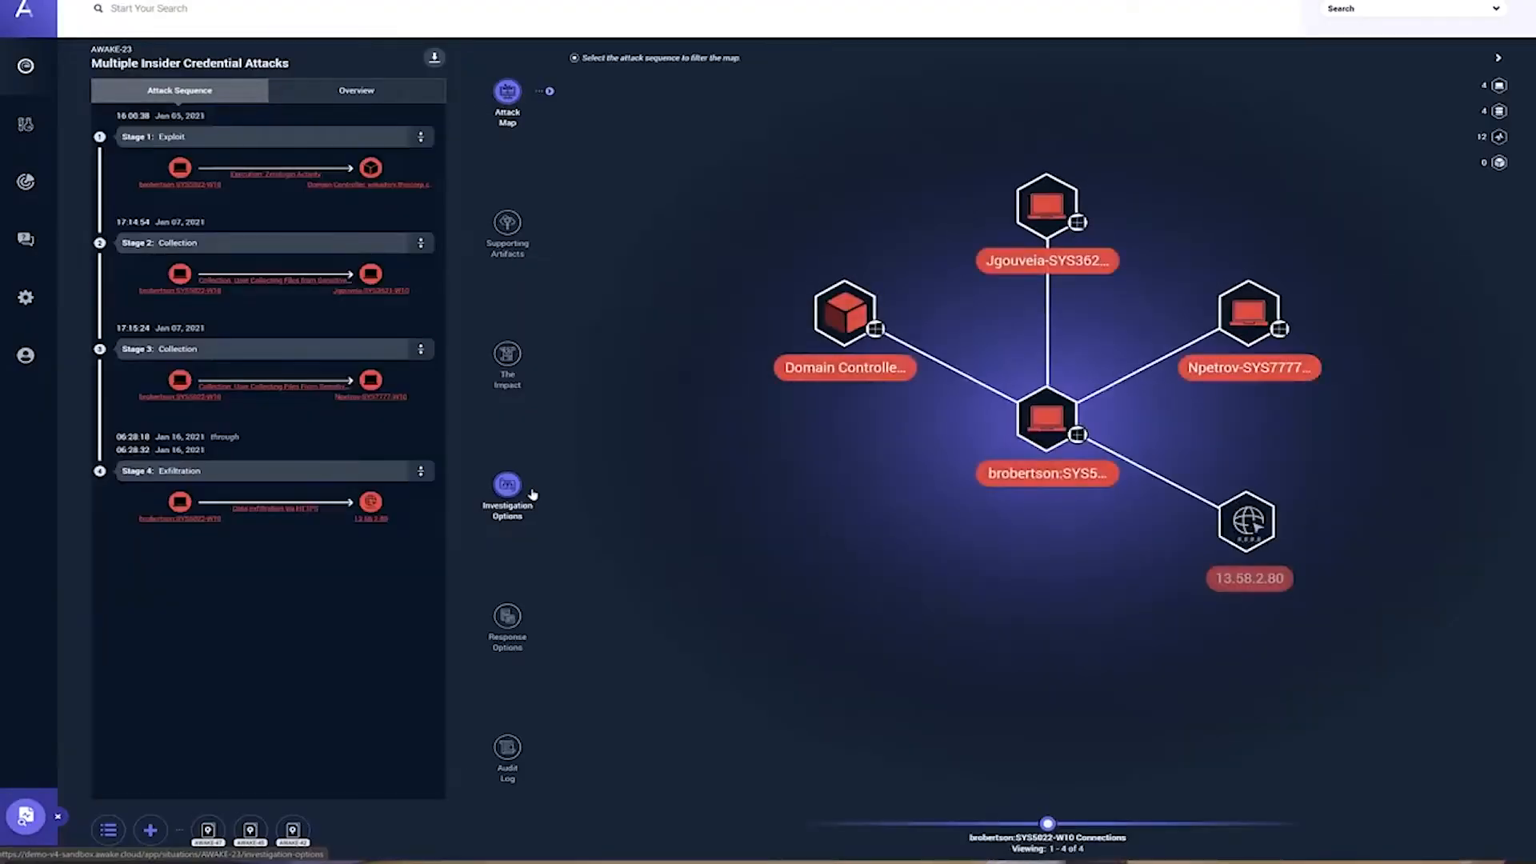
mouse_move(809, 532)
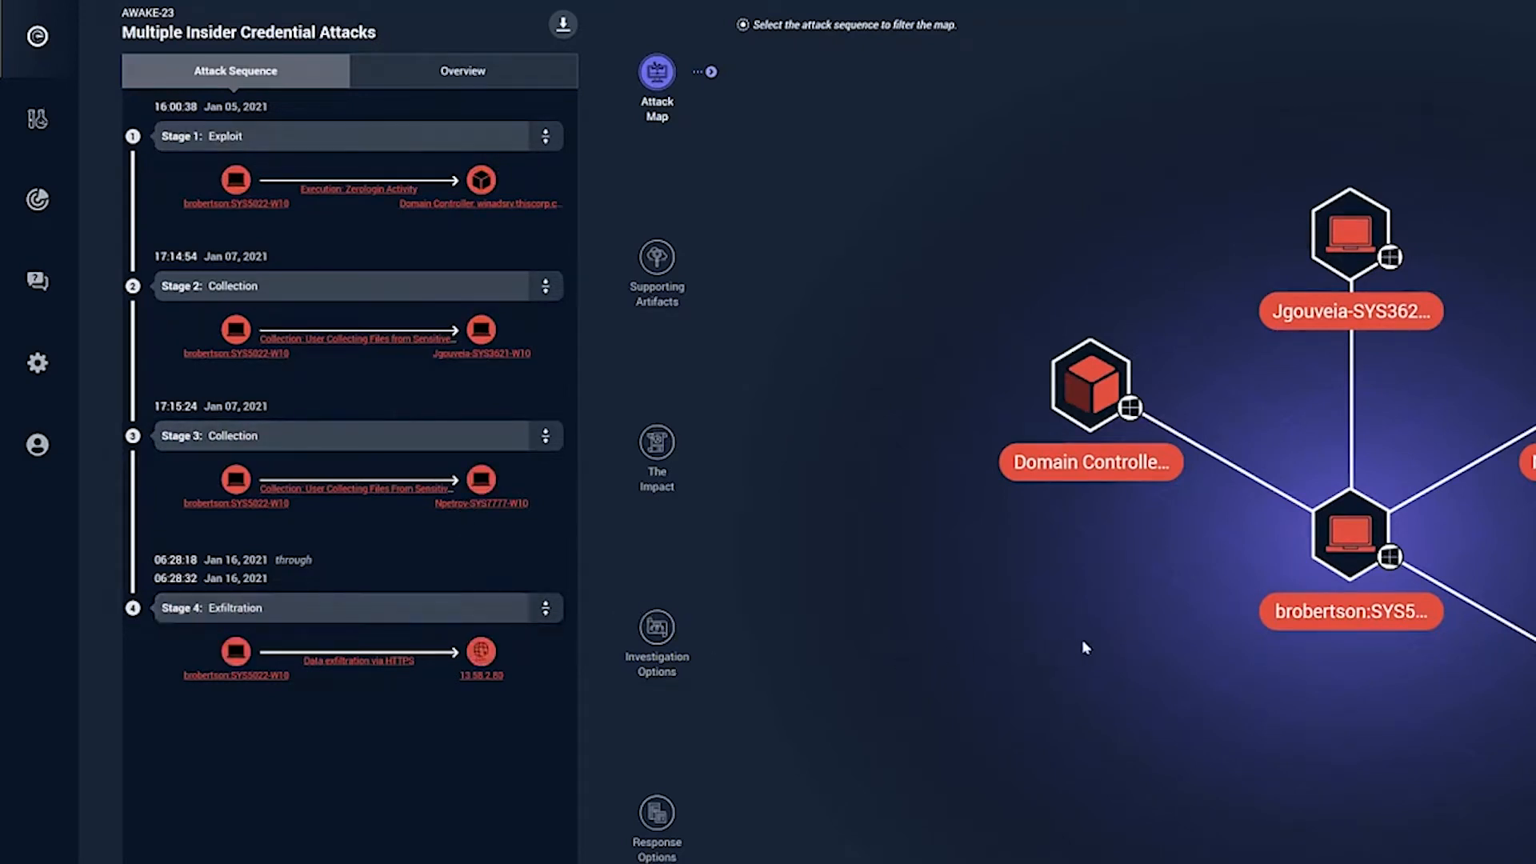
mouse_move(859, 470)
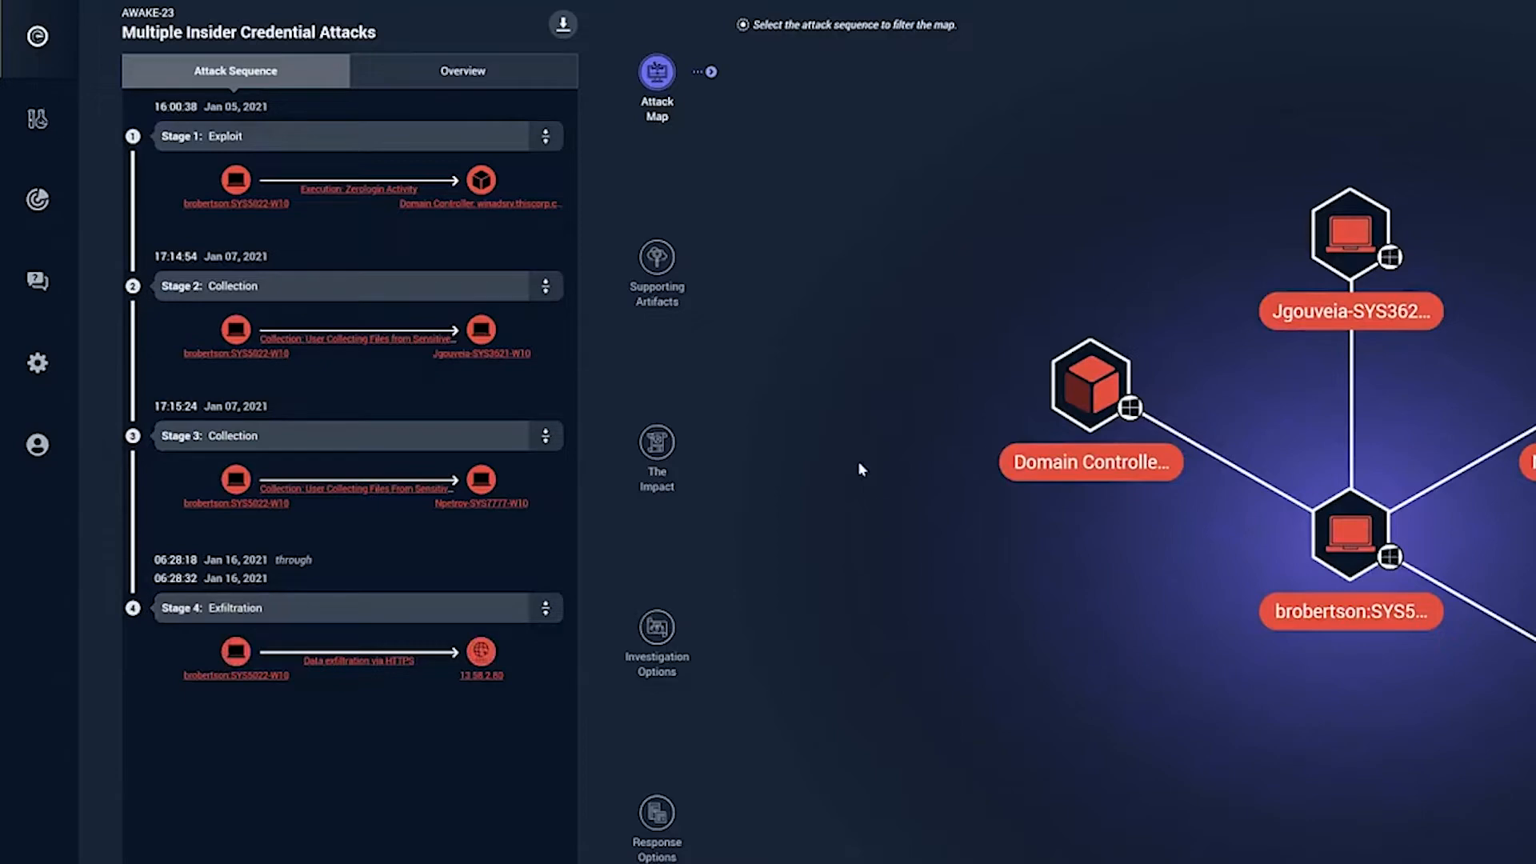
Review the attack sequence and map, then view the Supporting Artifacts.
click(656, 261)
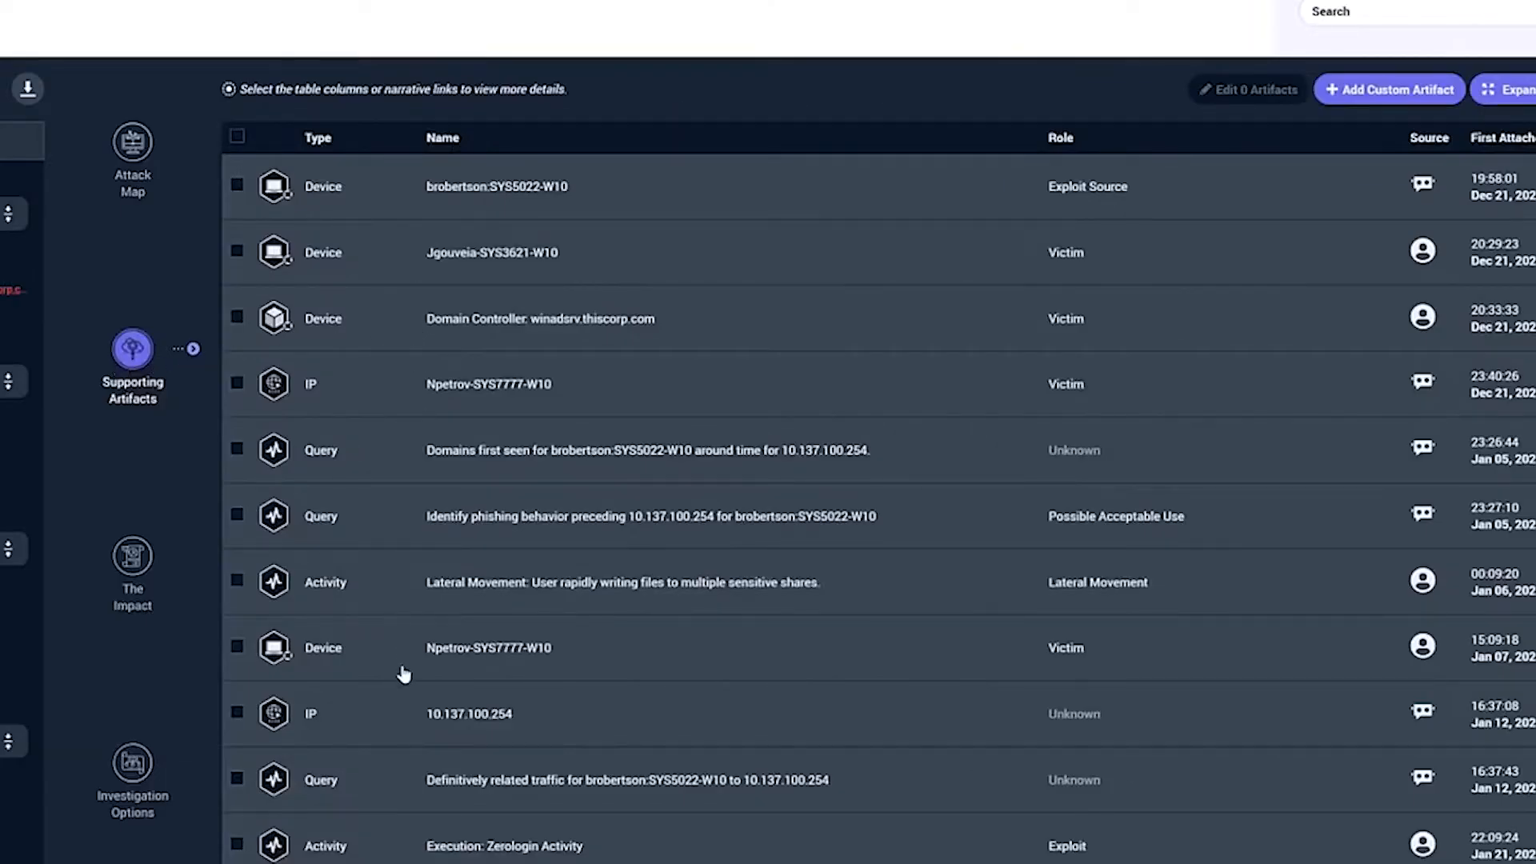
Scroll the supporting artifacts and show the devices impacted by the situation.
scroll(down, 3)
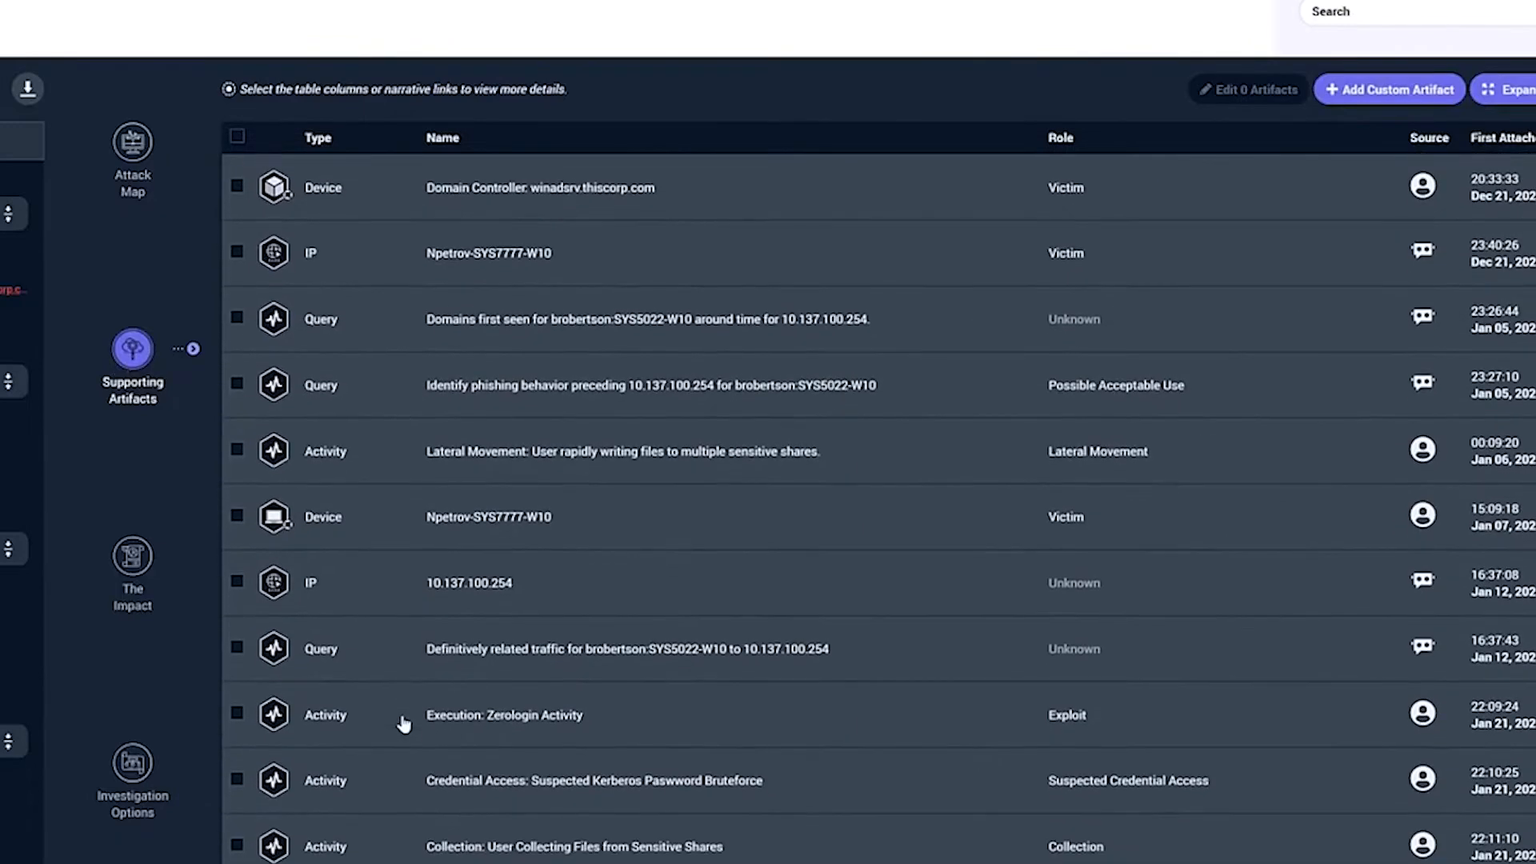
scroll(up, 3)
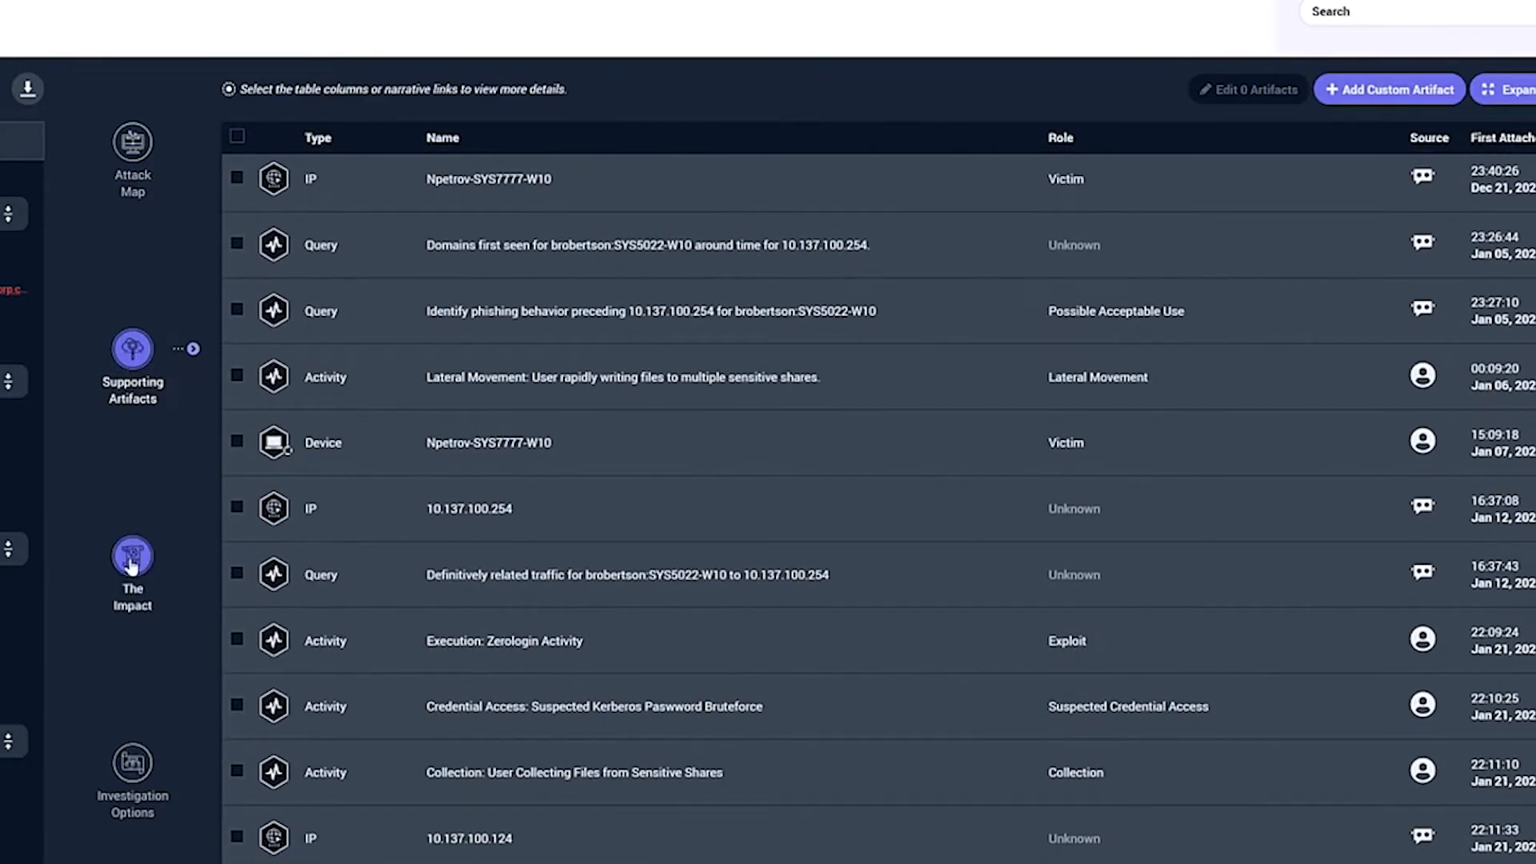
click(132, 555)
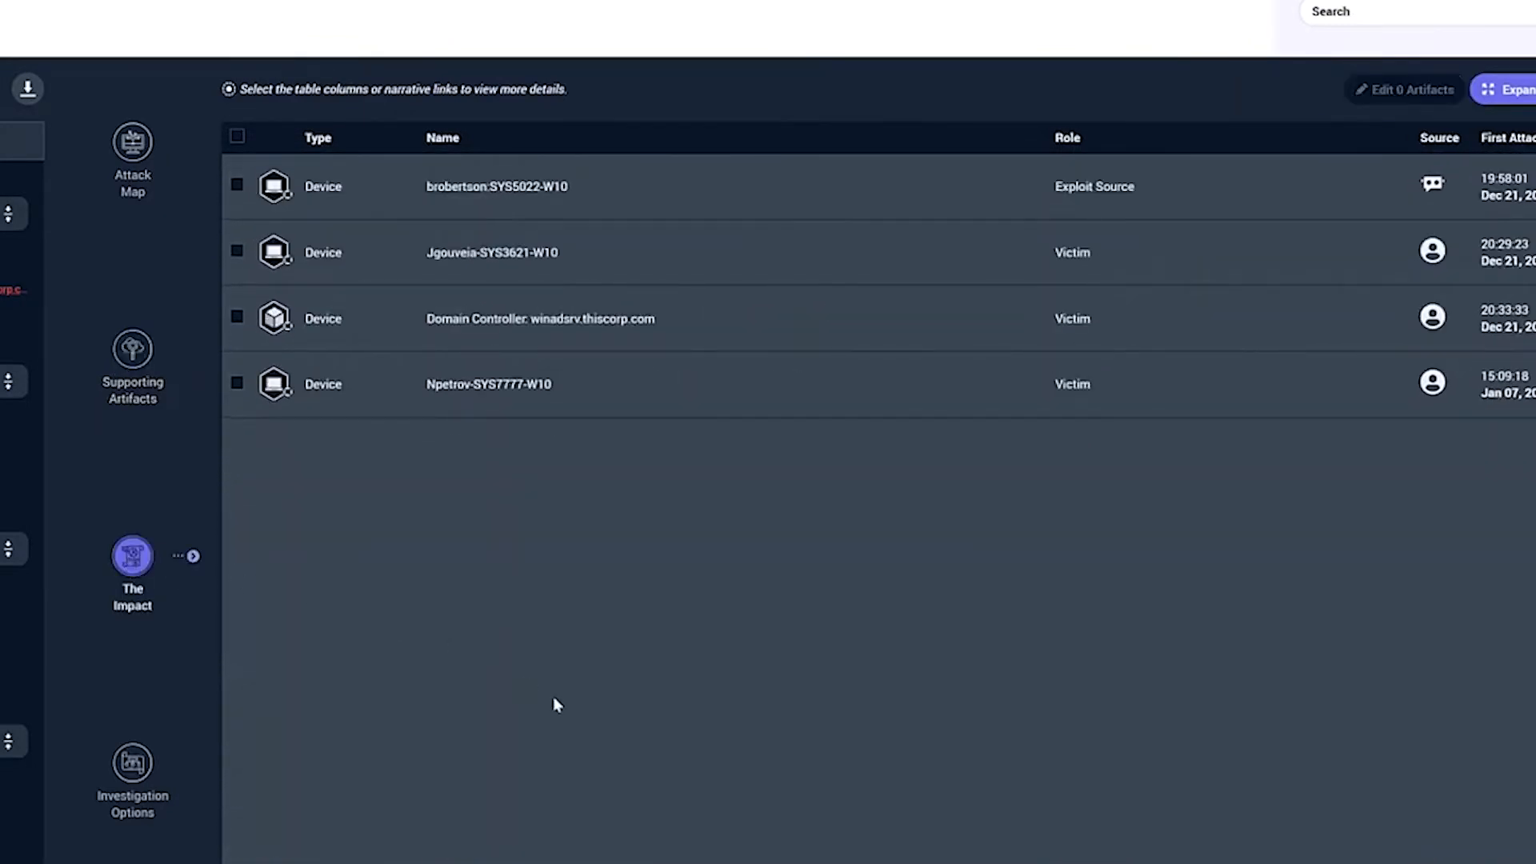
Show the suggested investigation next steps, scroll, and return to the Attack Map.
click(131, 764)
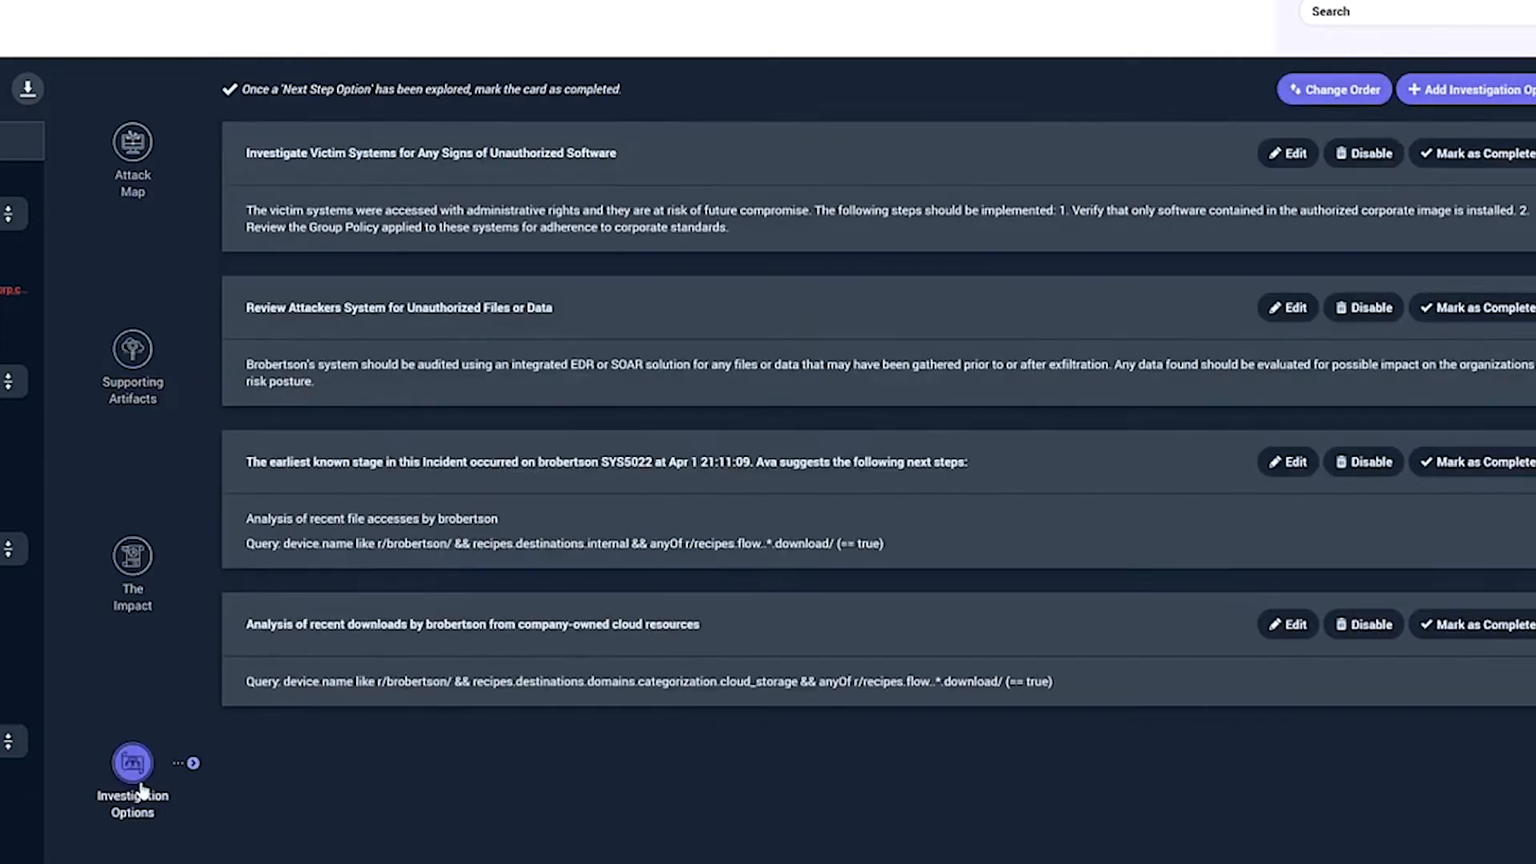
mouse_move(244, 800)
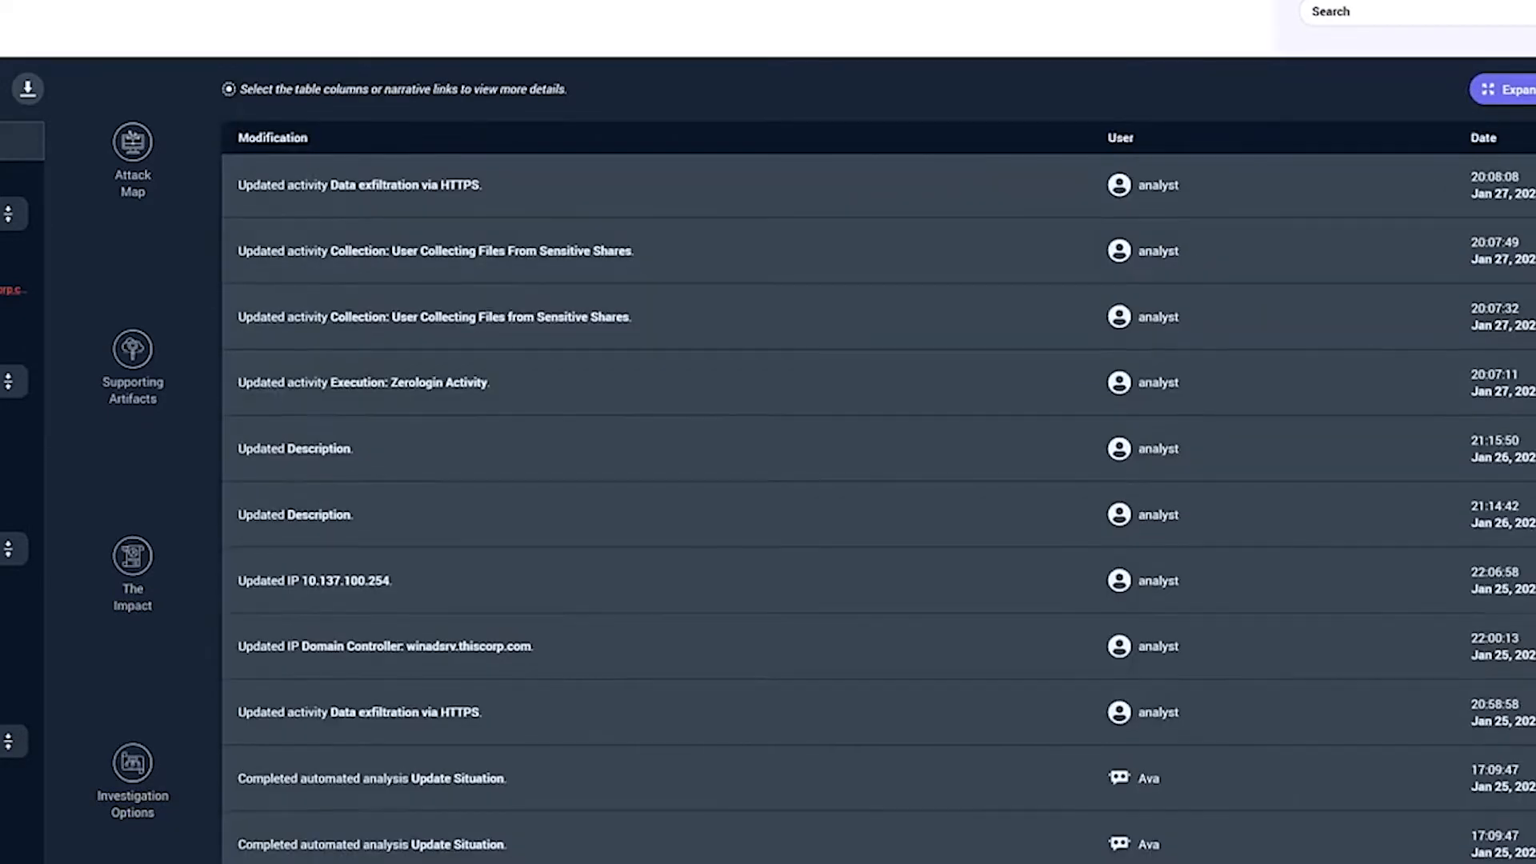
scroll(down, 3)
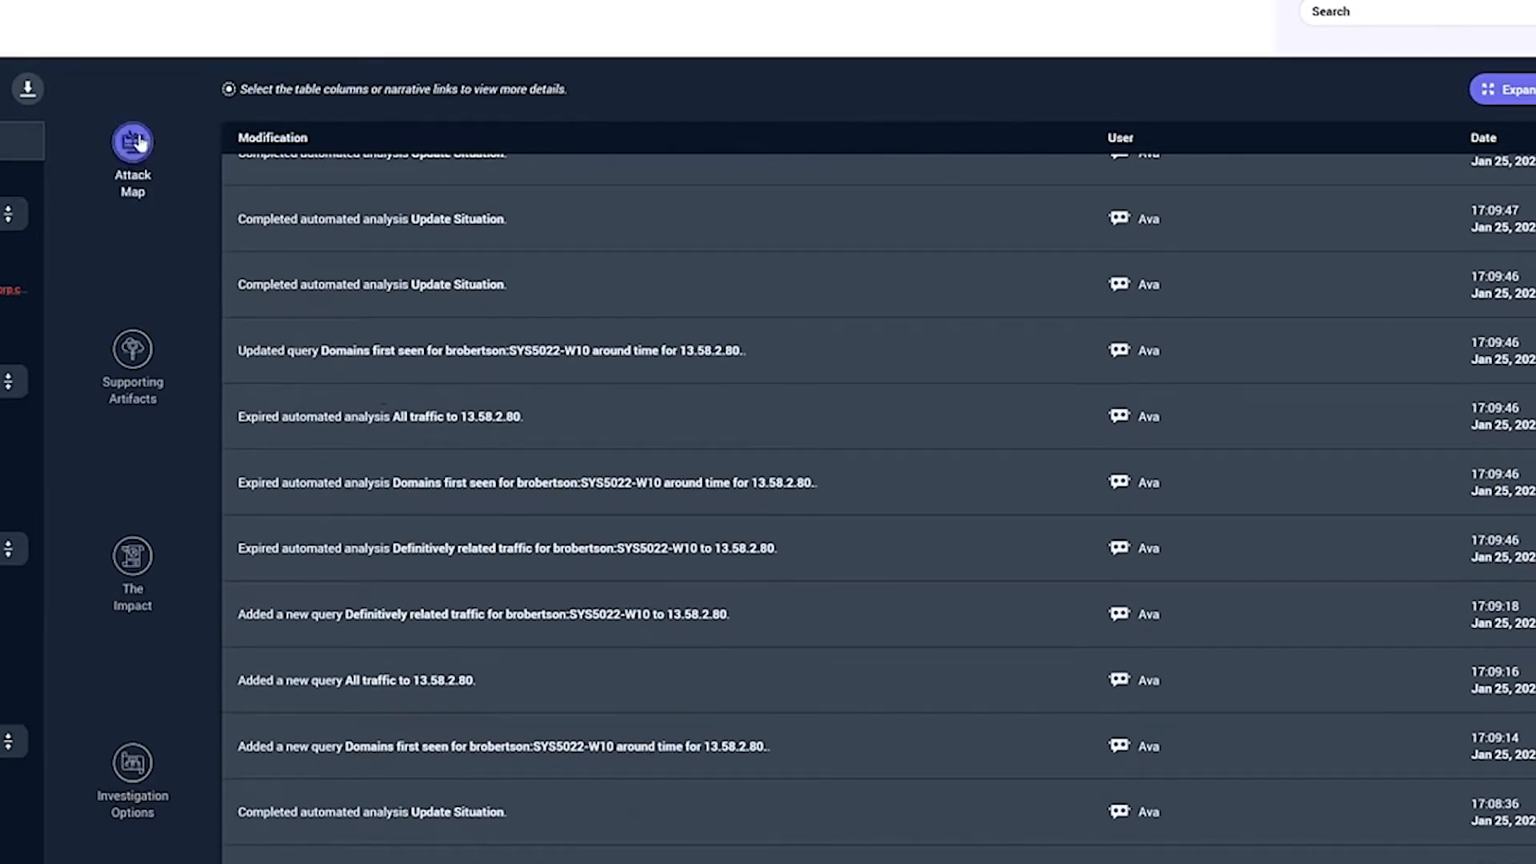
click(131, 140)
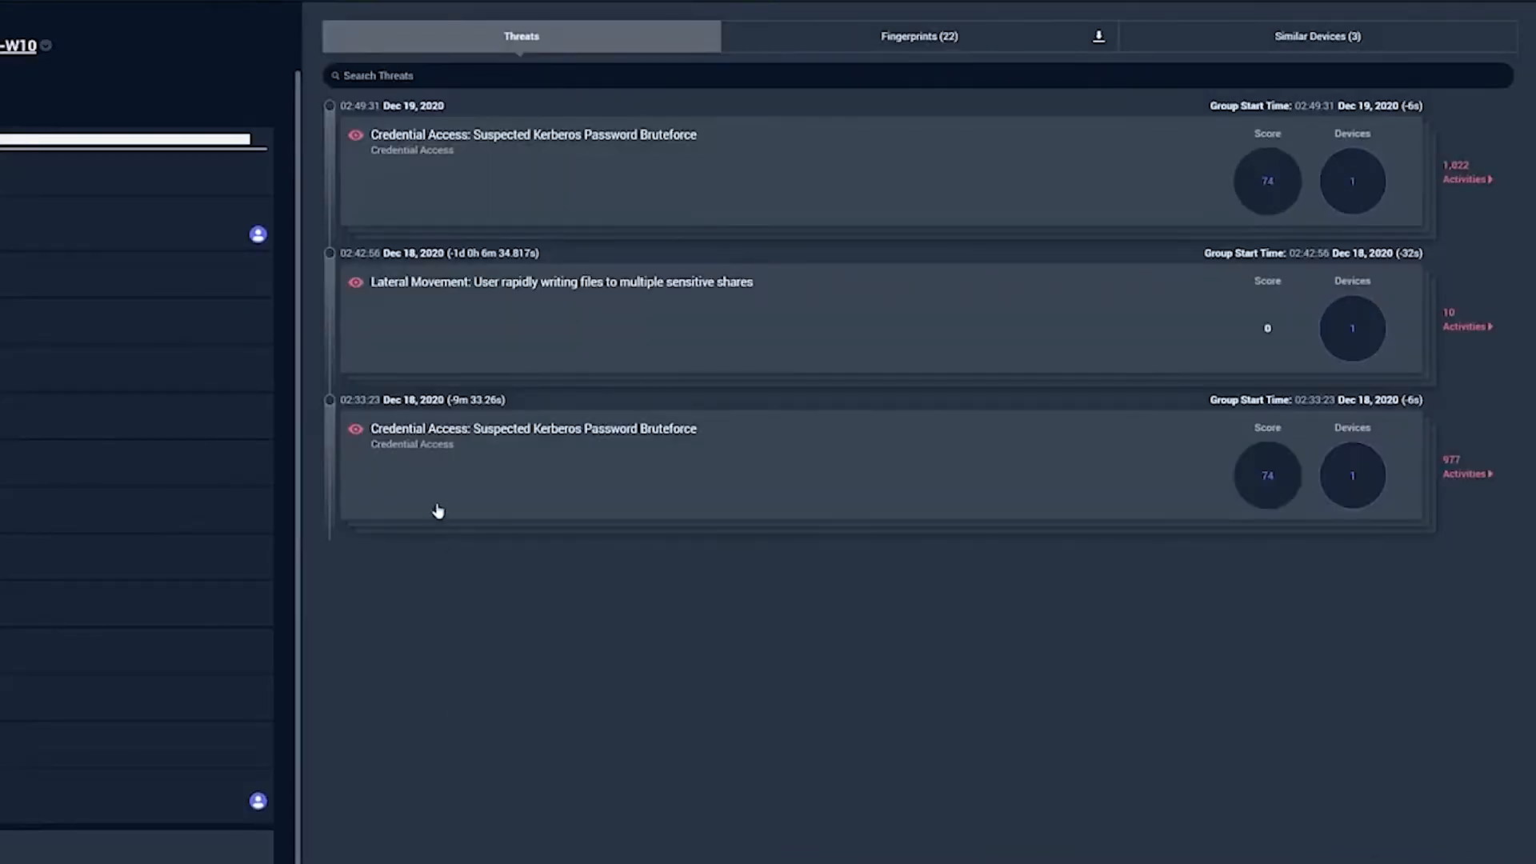
mouse_move(636, 480)
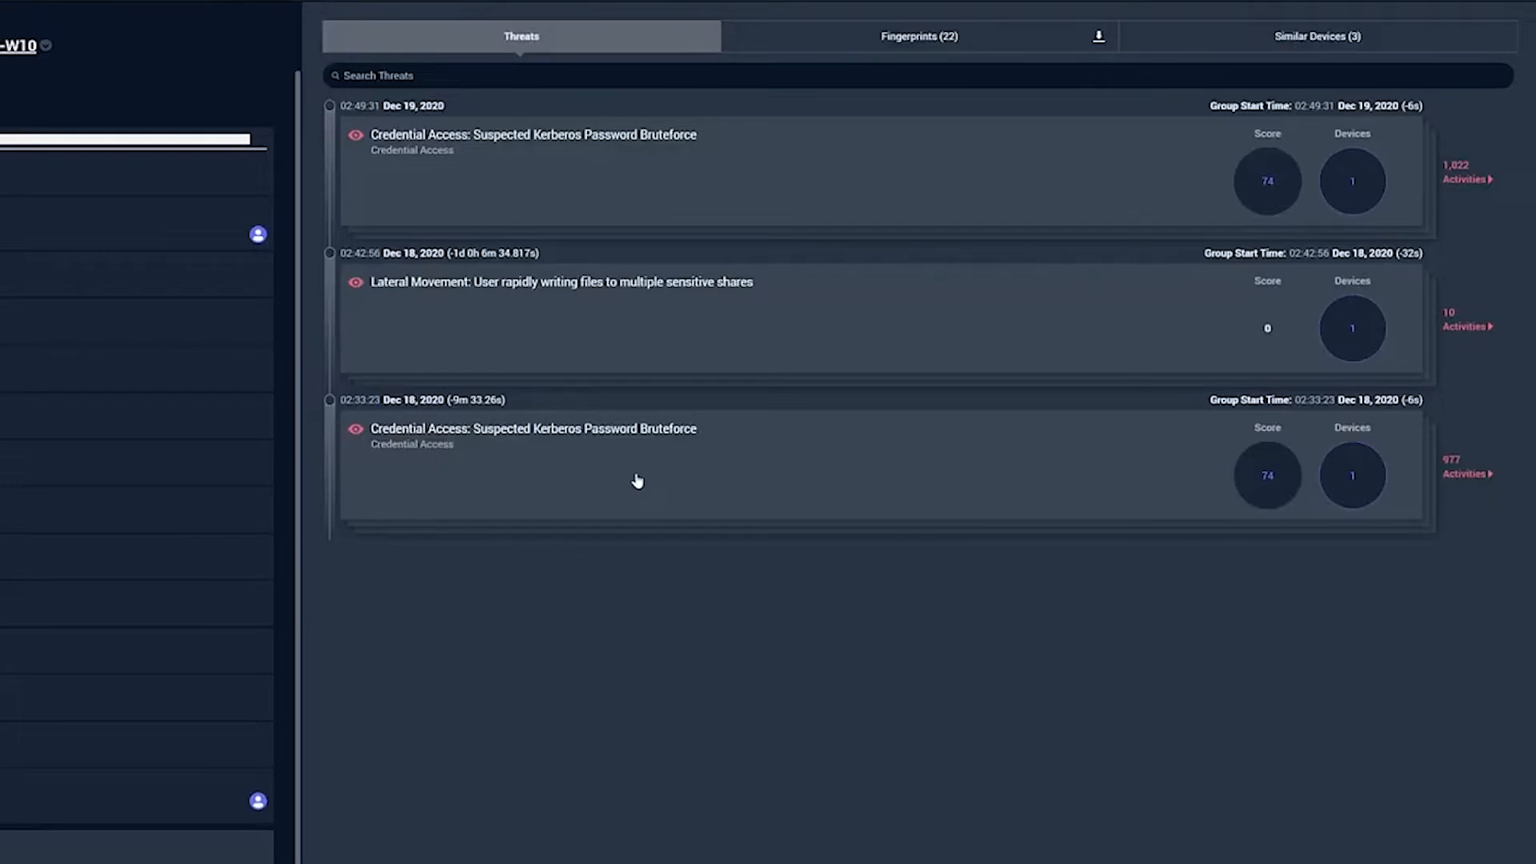
mouse_move(698, 329)
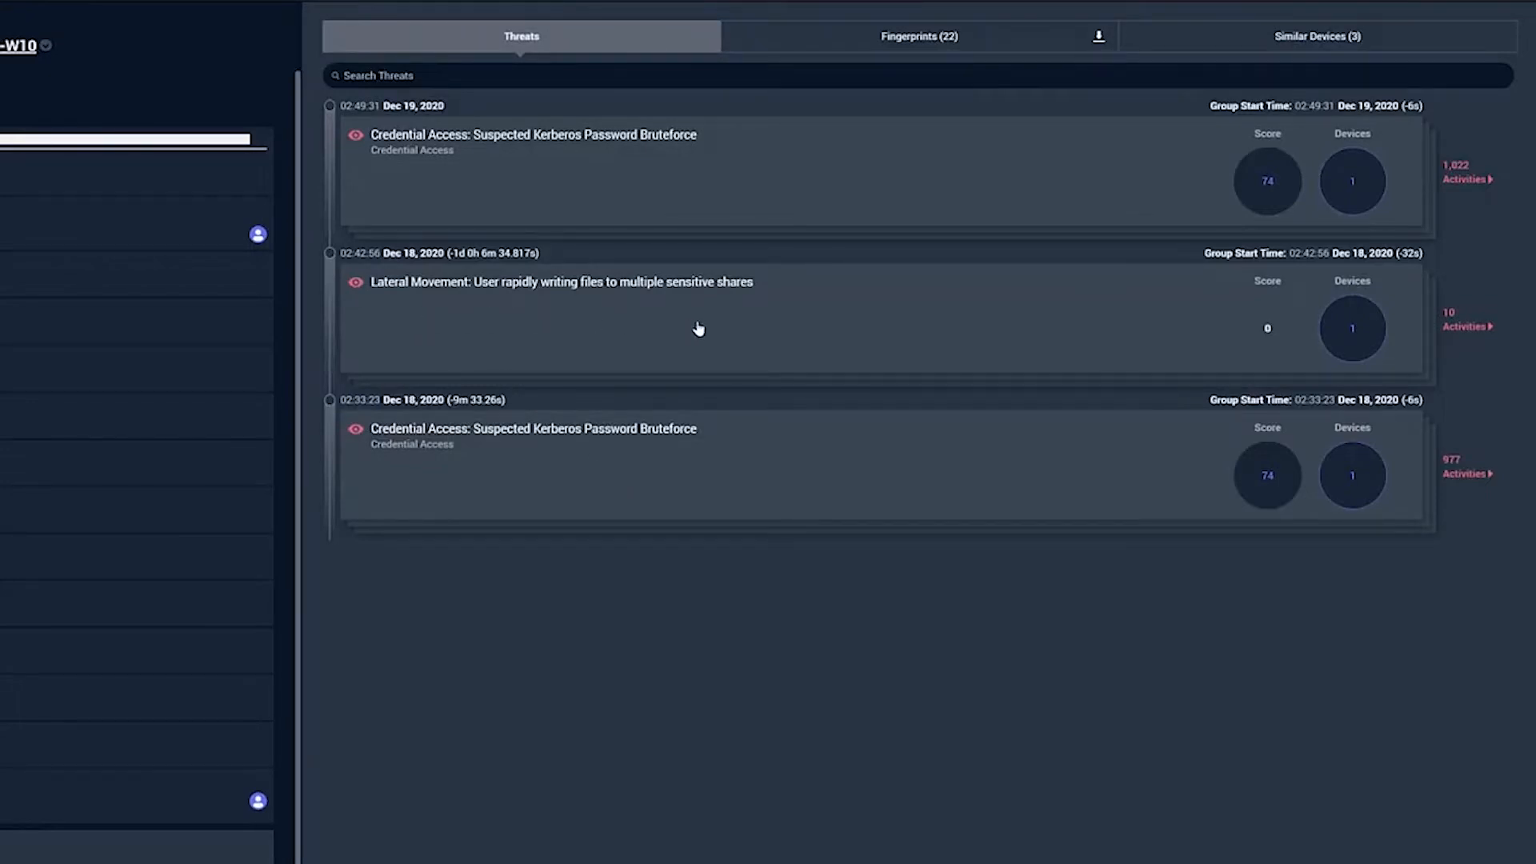
mouse_move(688, 213)
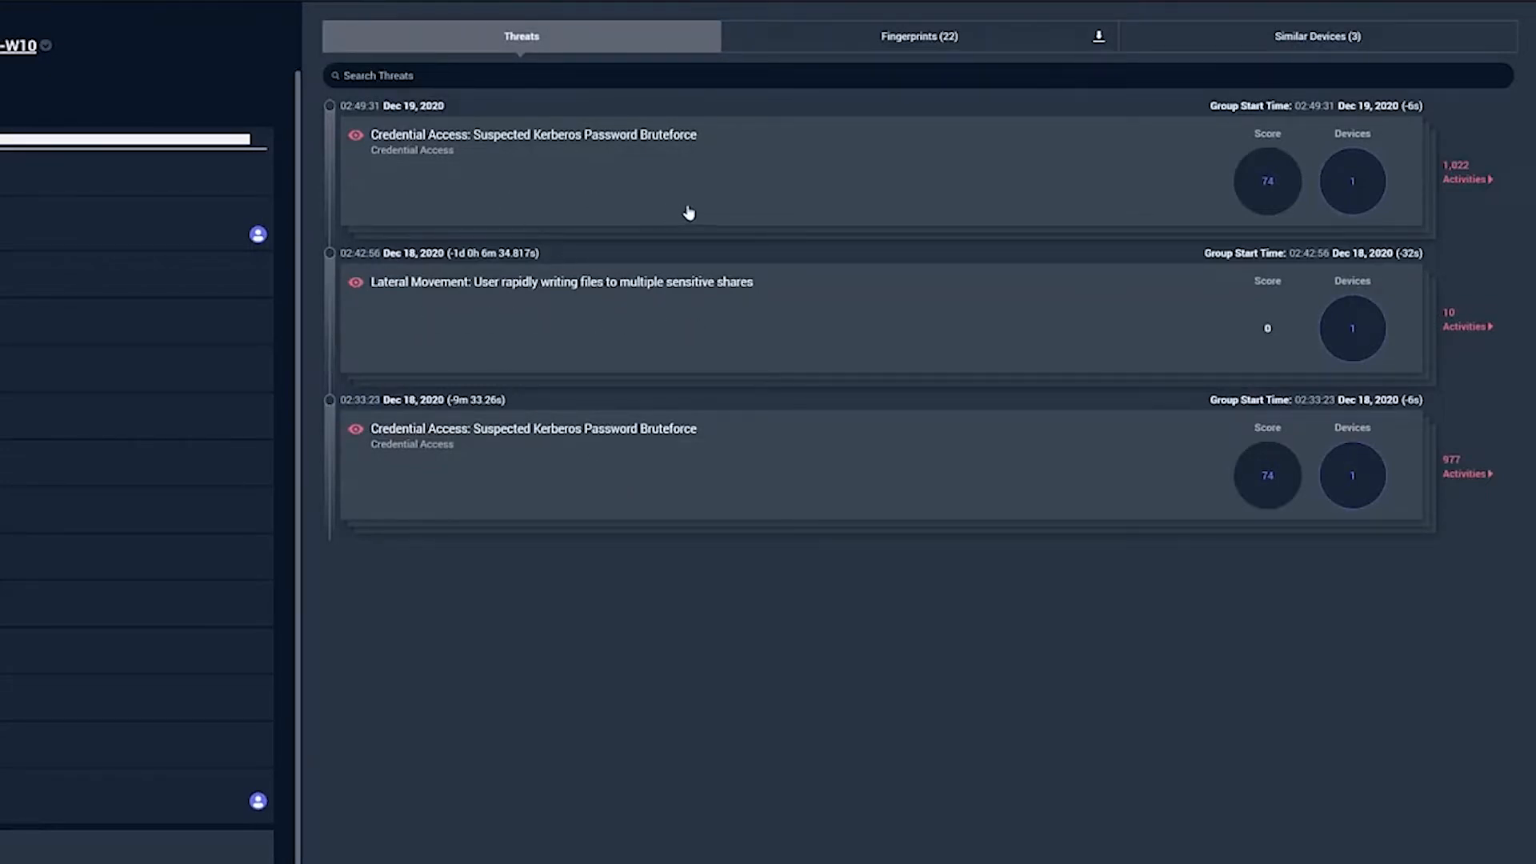
mouse_move(703, 213)
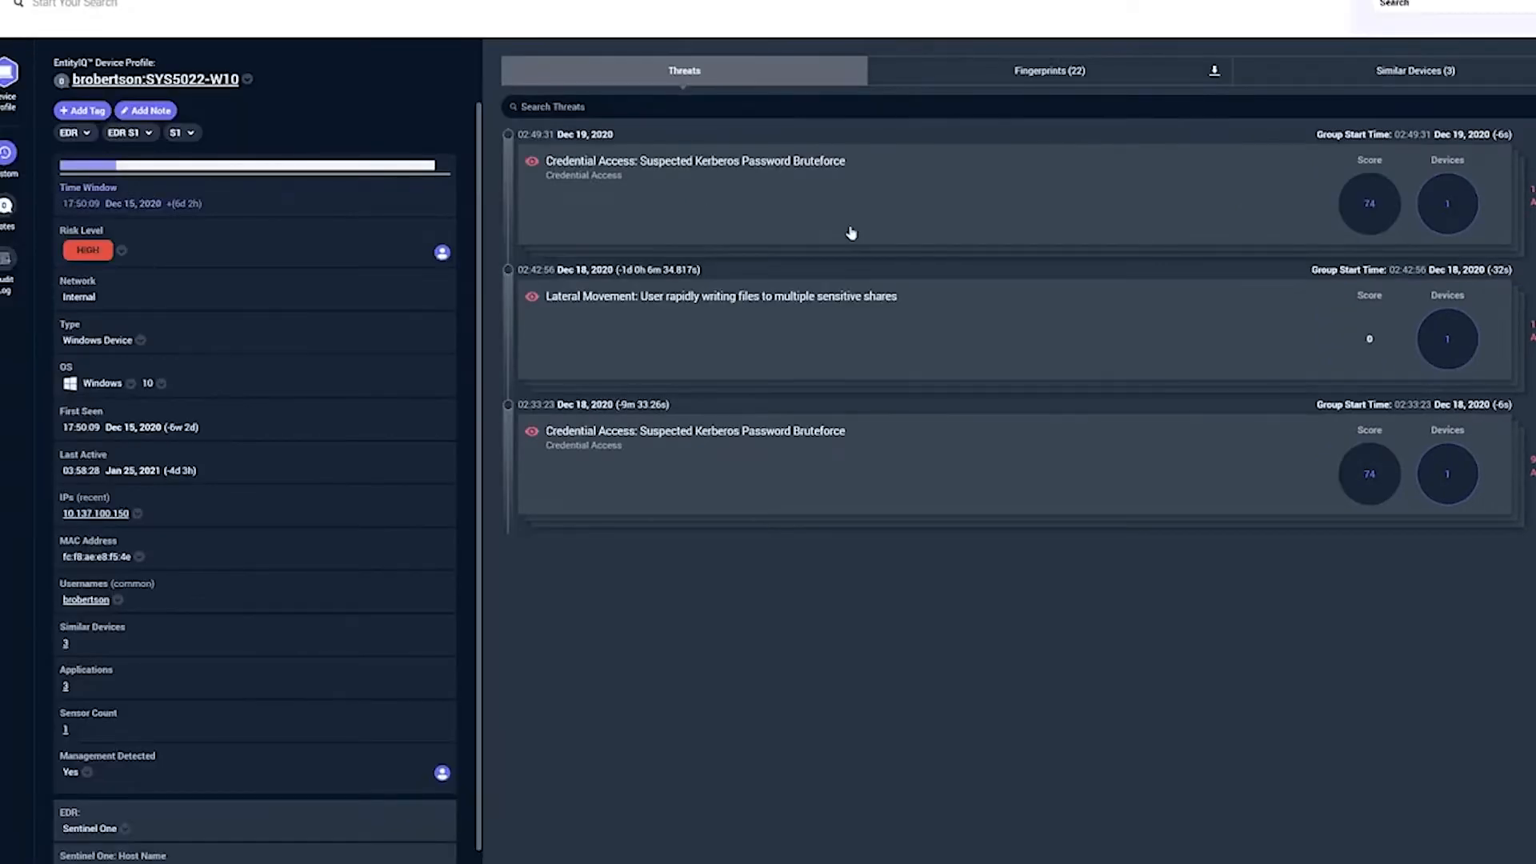
mouse_move(653, 617)
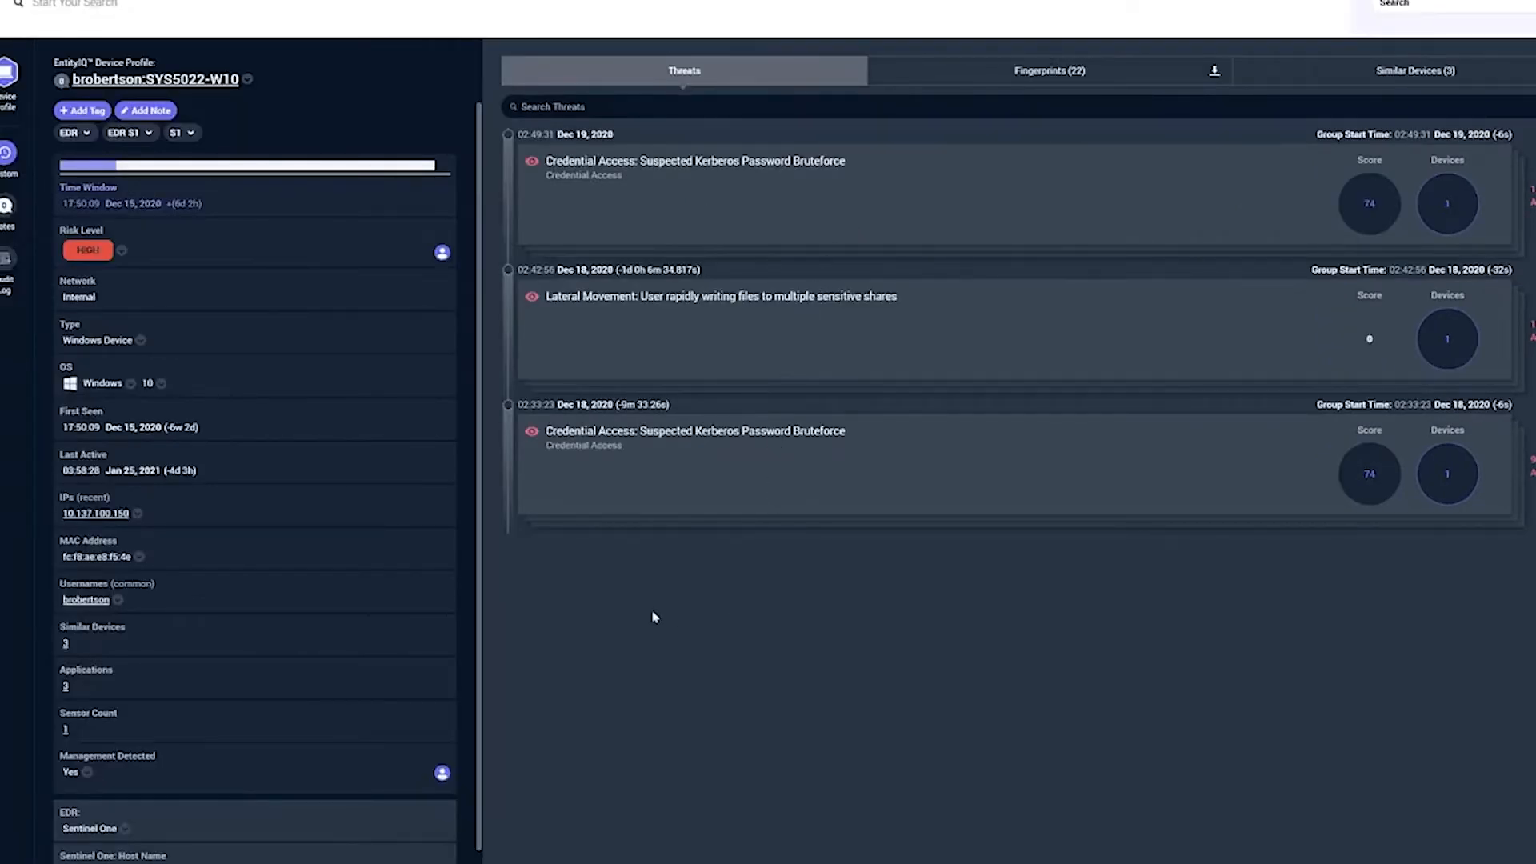
mouse_move(304, 584)
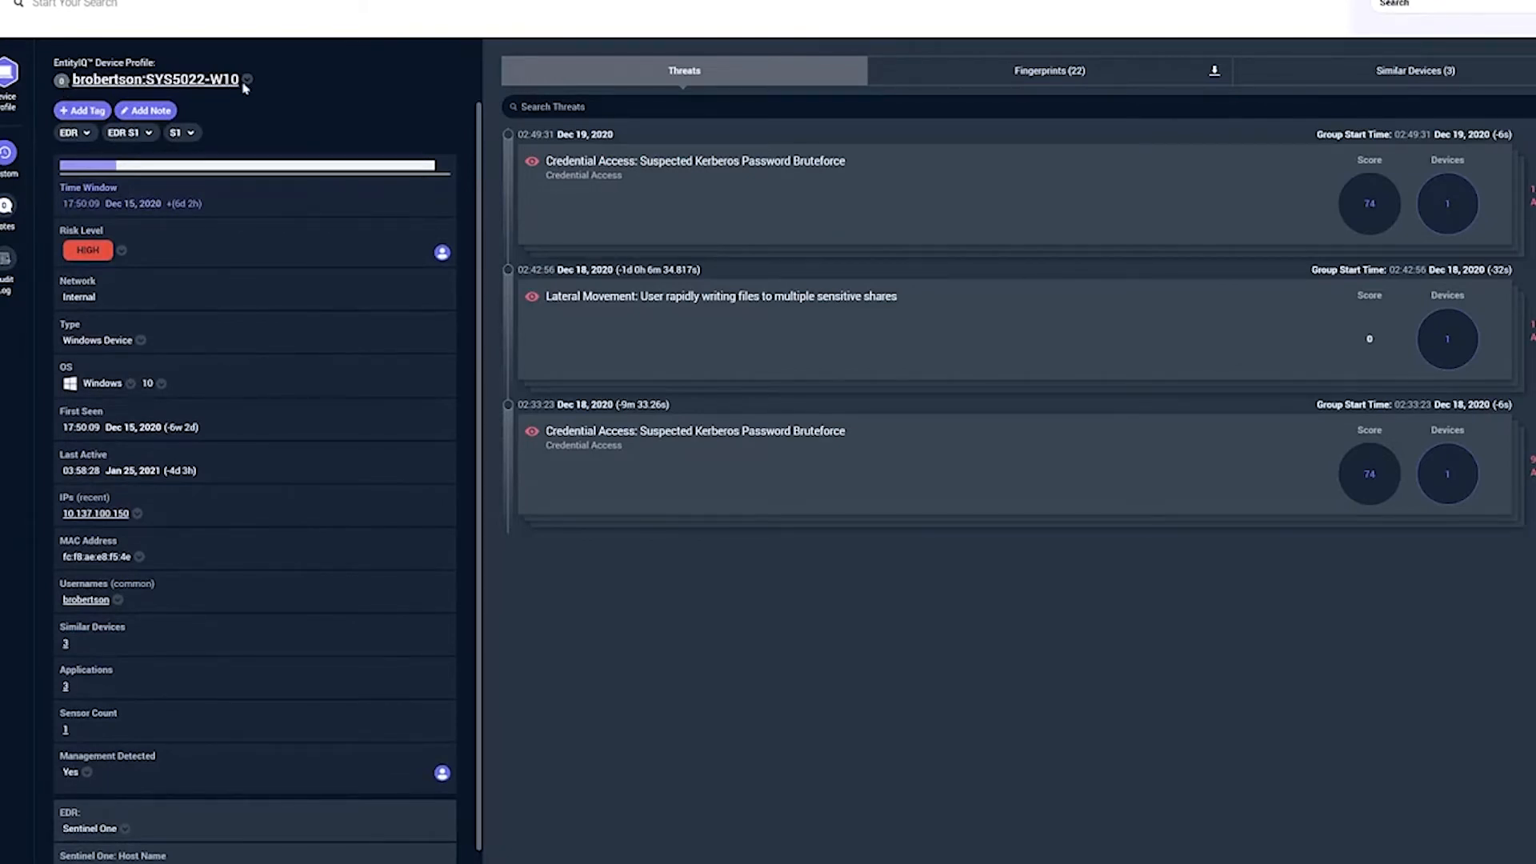
mouse_move(118, 353)
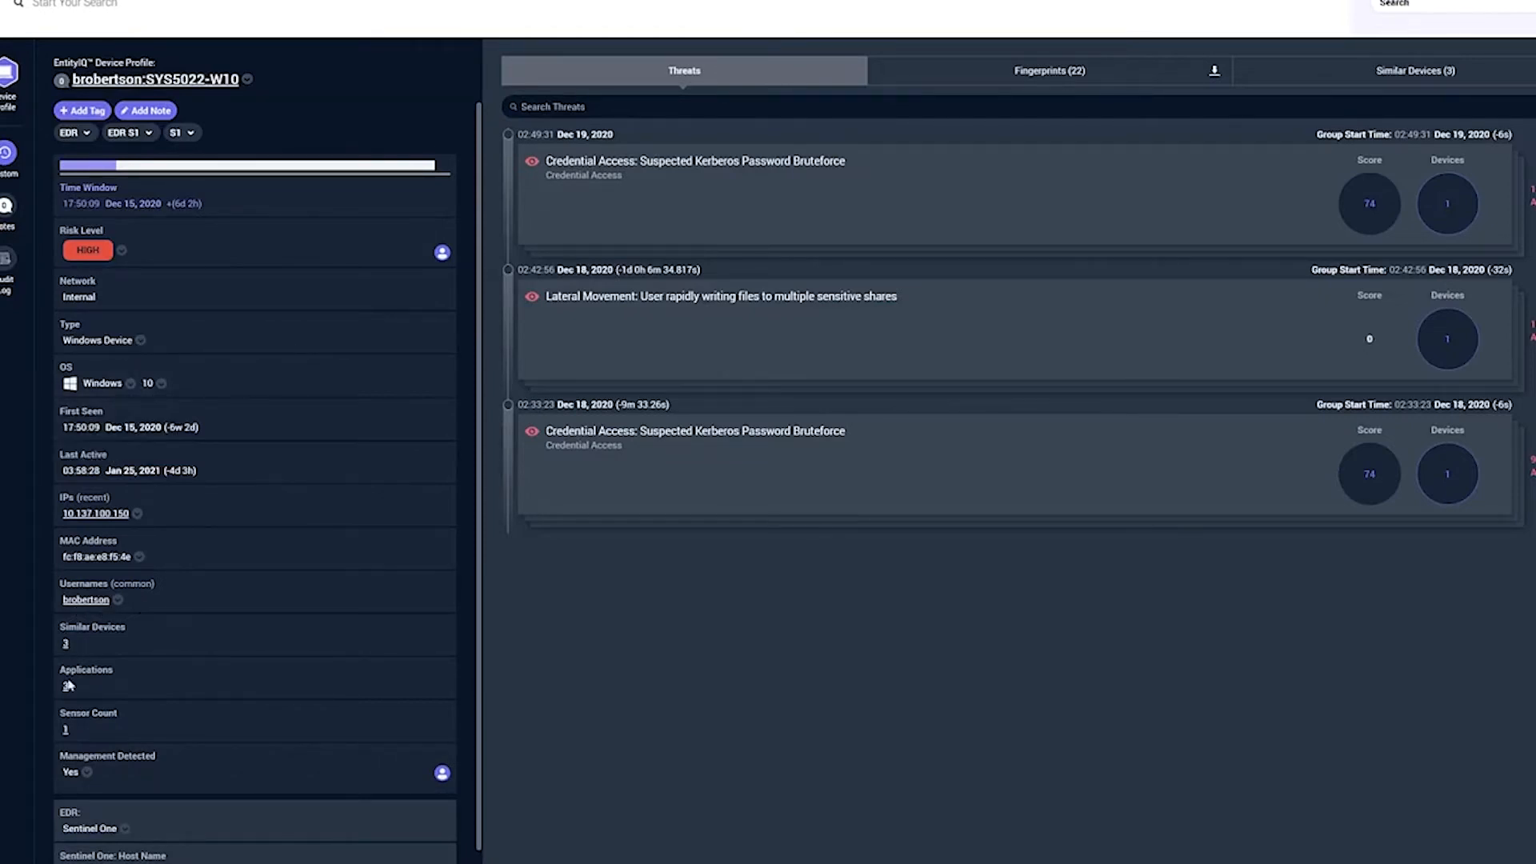
mouse_move(95, 513)
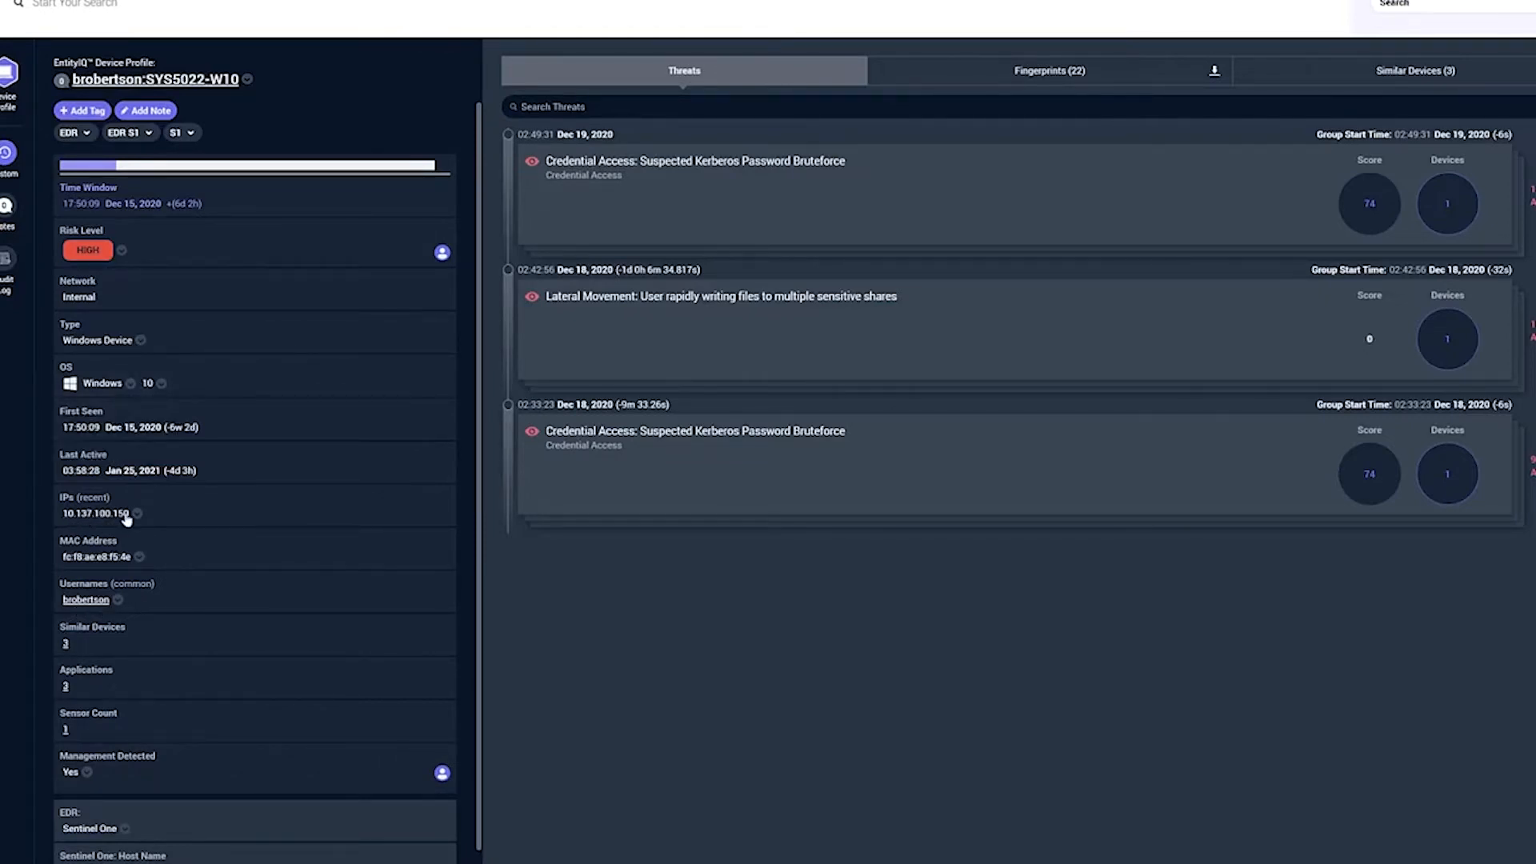
mouse_move(993, 343)
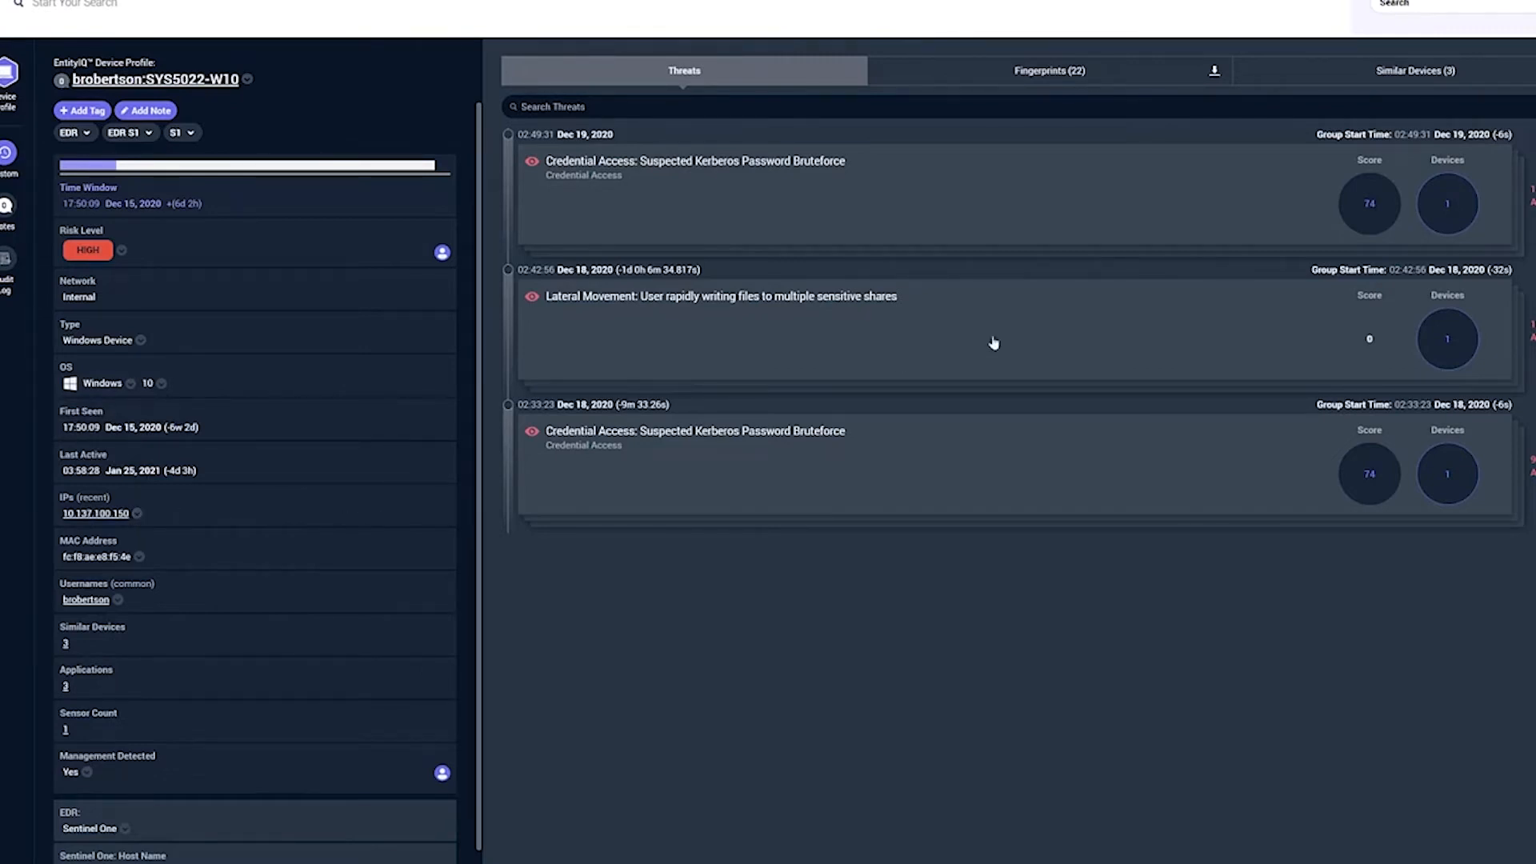
click(1413, 71)
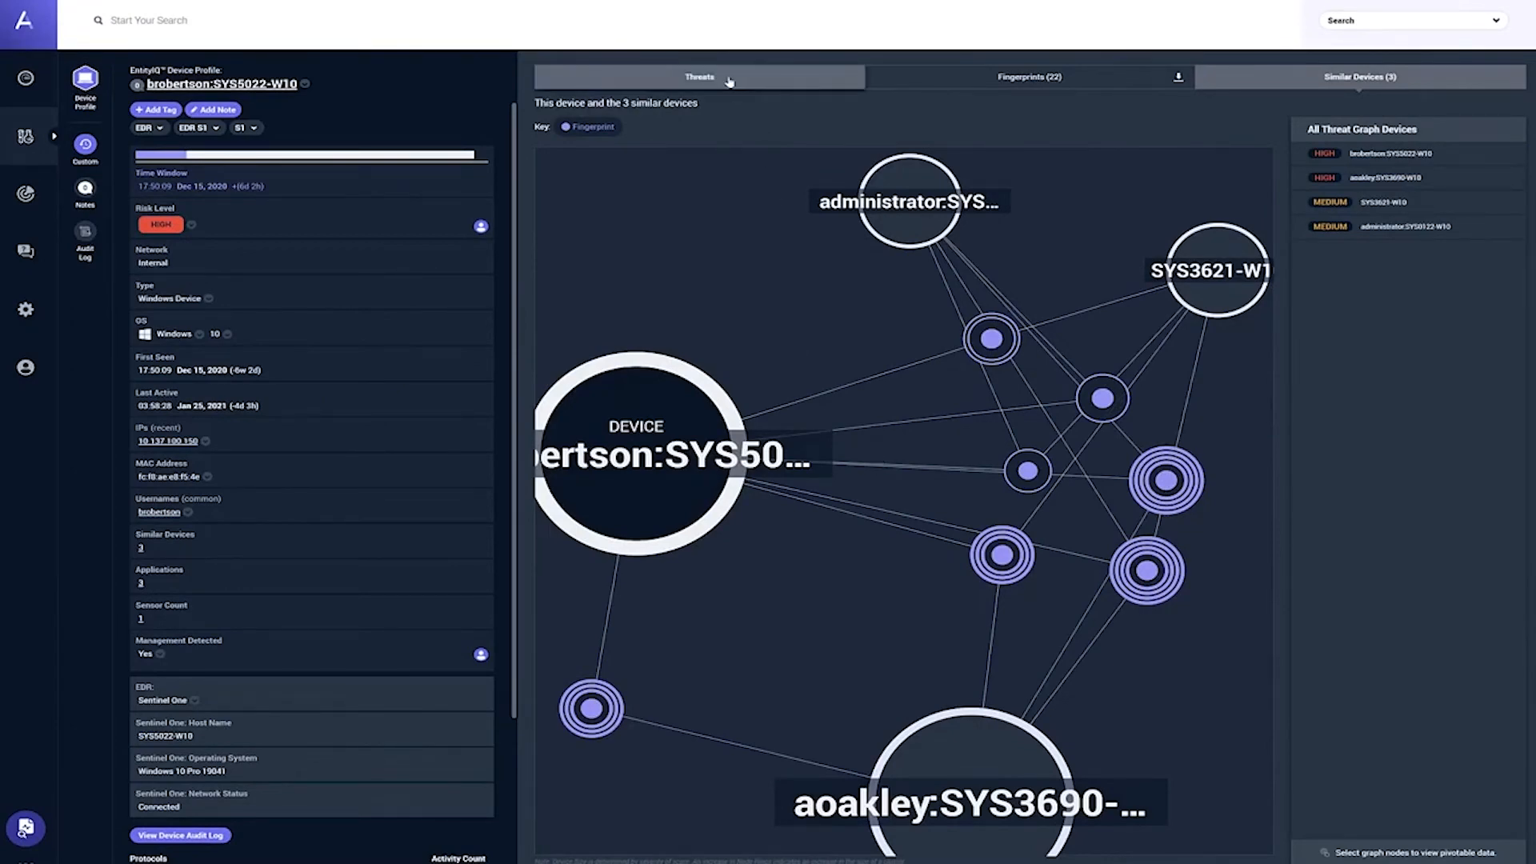
click(699, 77)
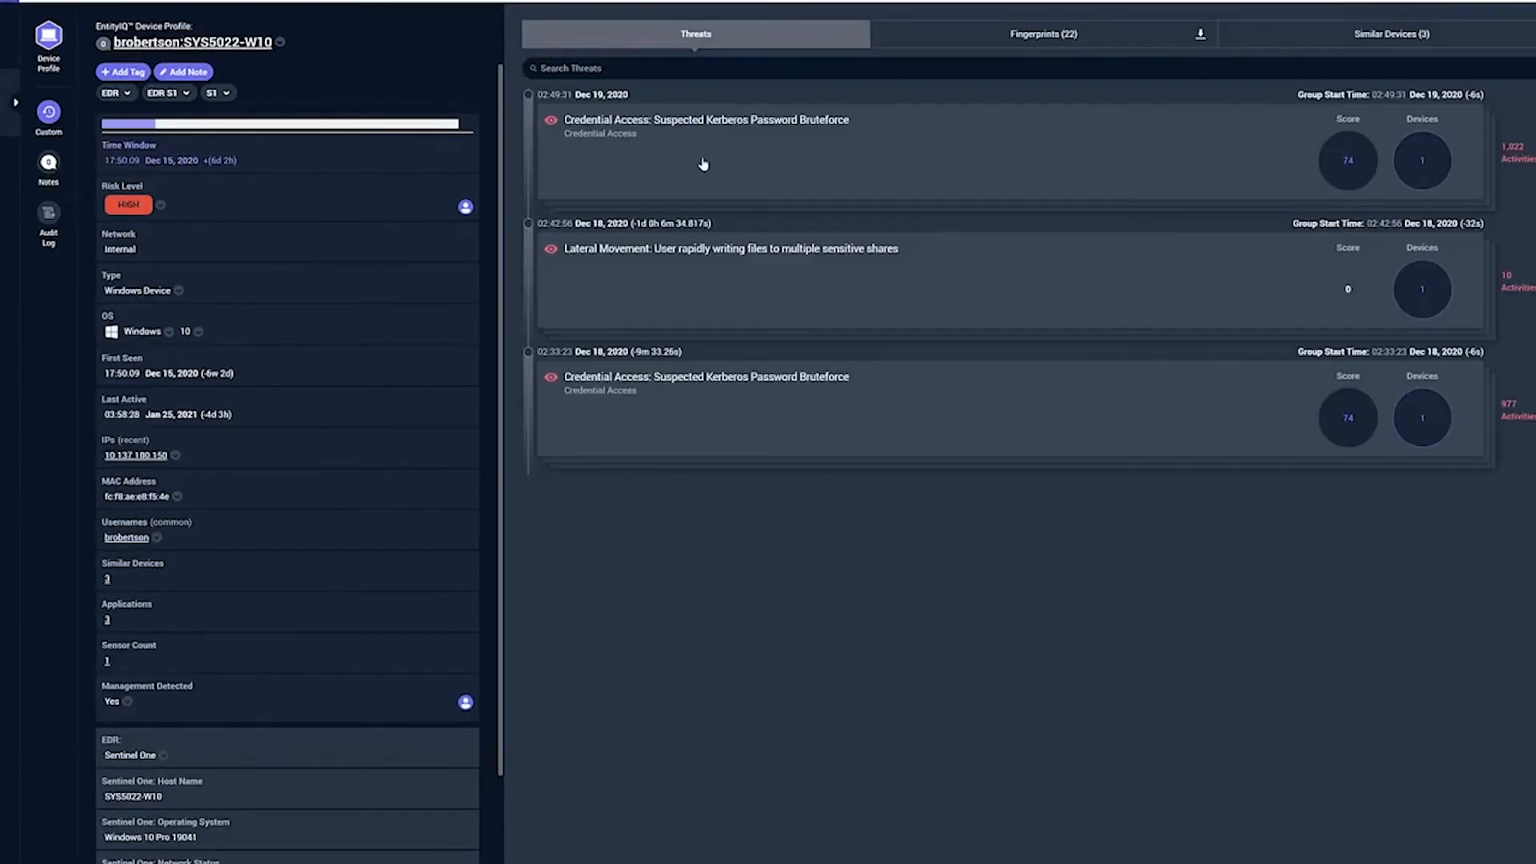
mouse_move(824, 187)
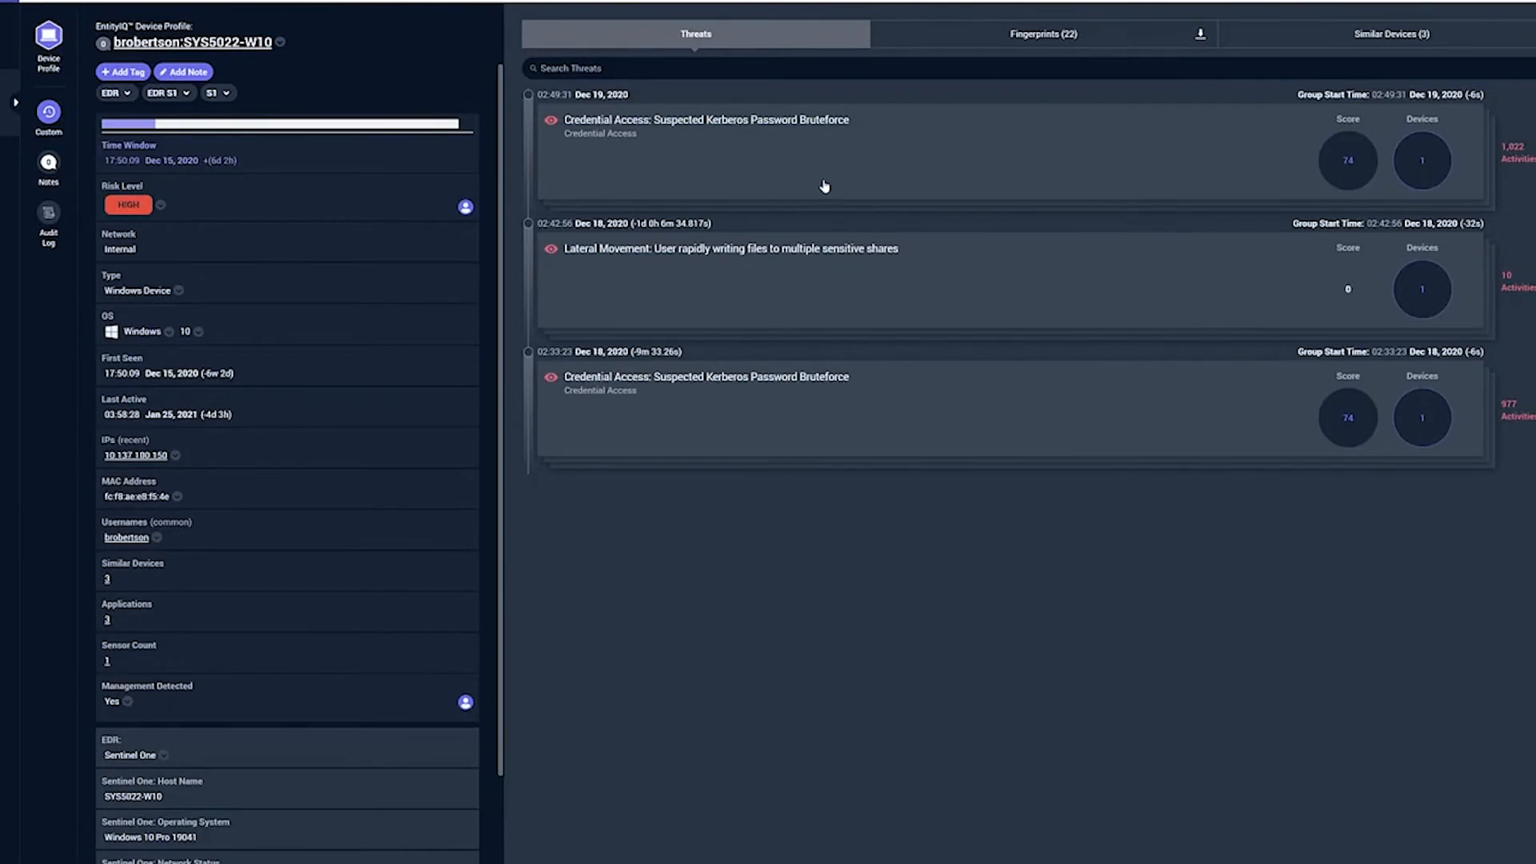
mouse_move(752, 232)
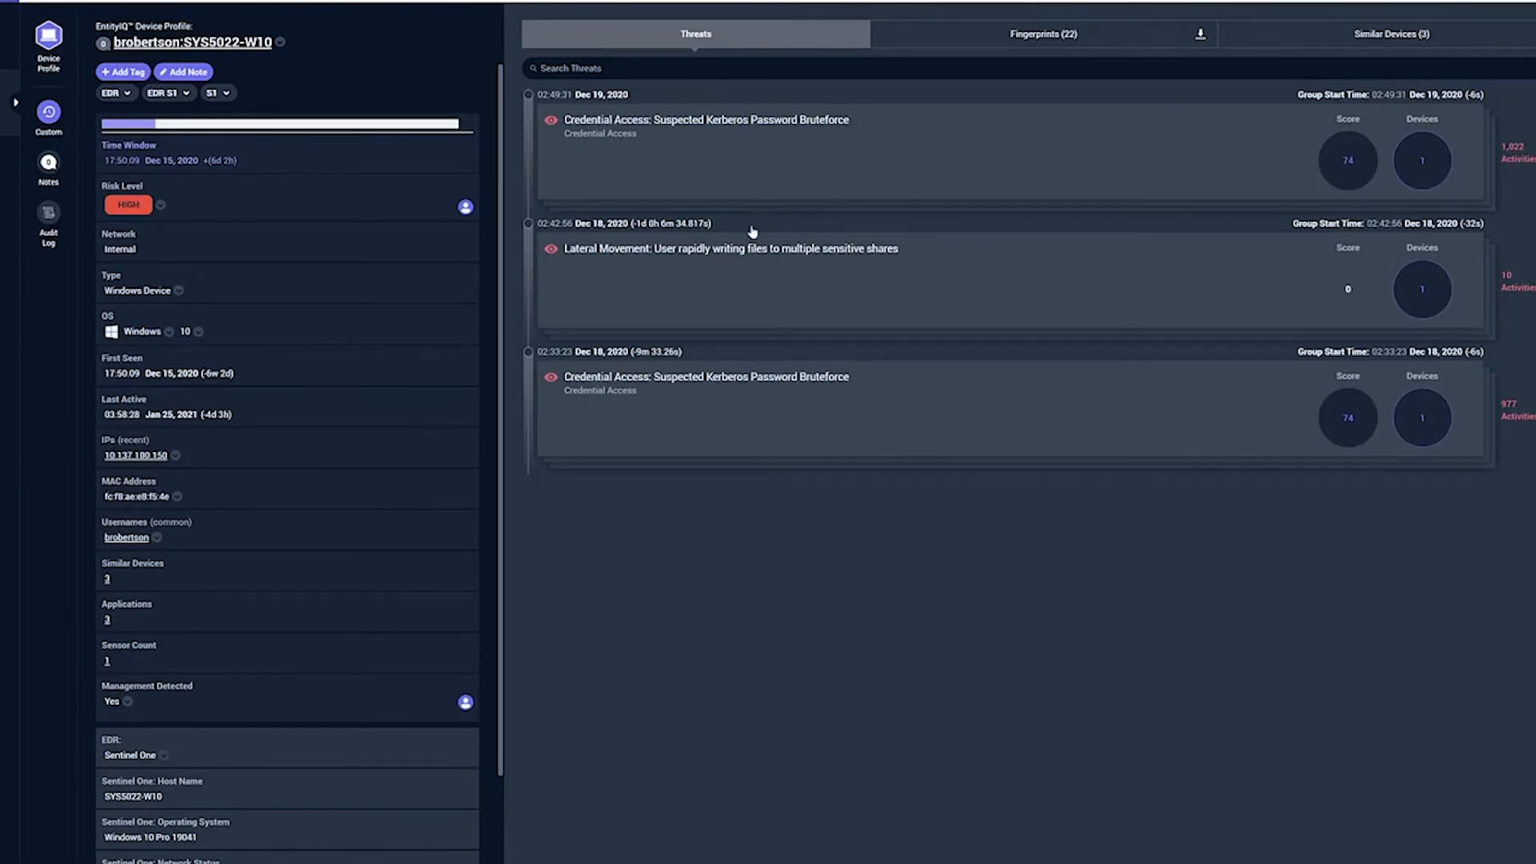
mouse_move(889, 278)
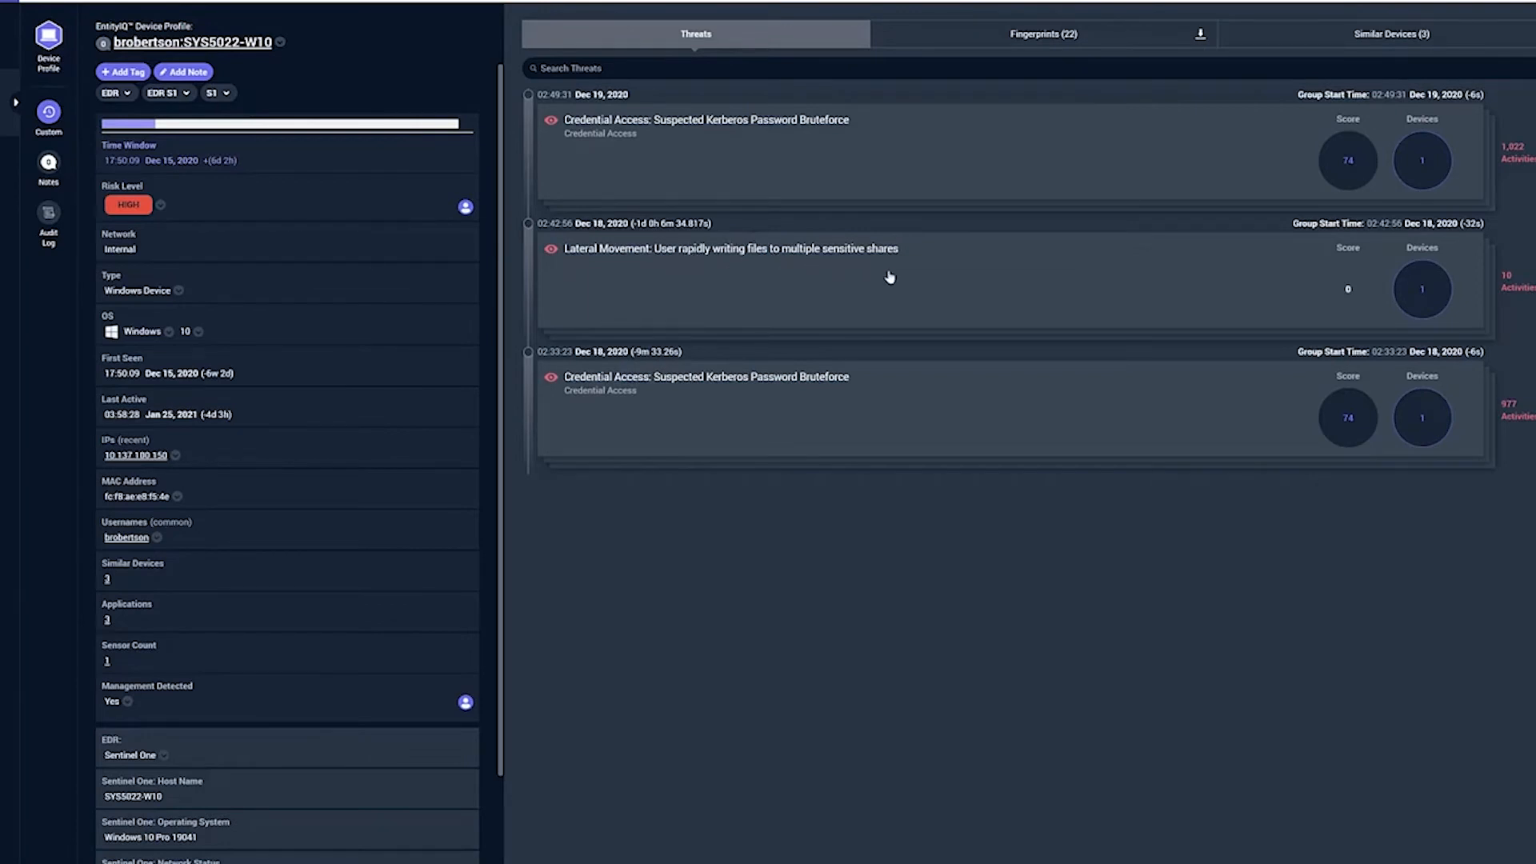
mouse_move(759, 405)
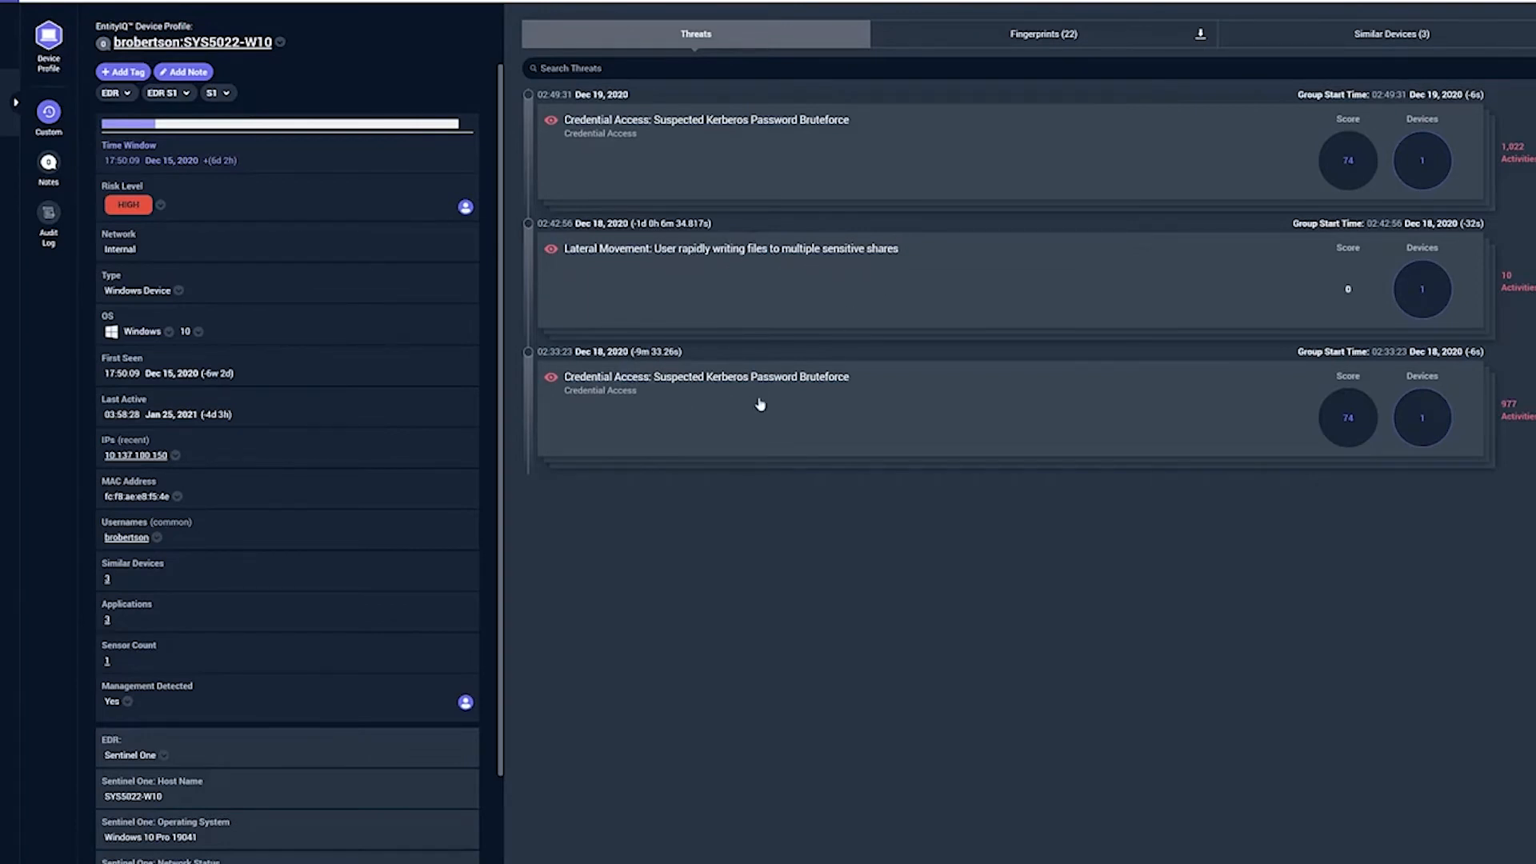
mouse_move(851, 455)
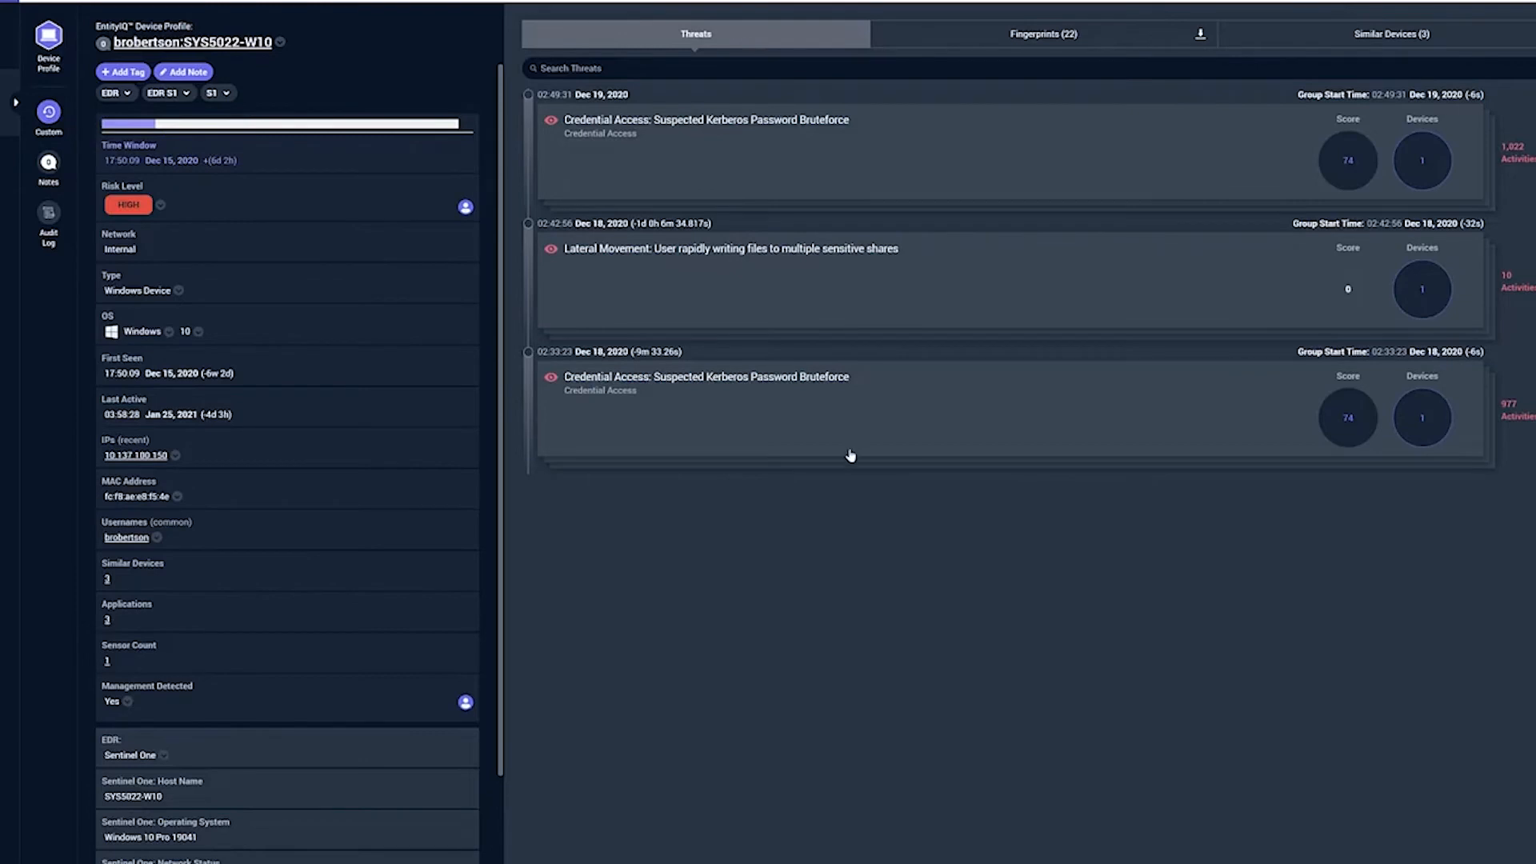
click(162, 755)
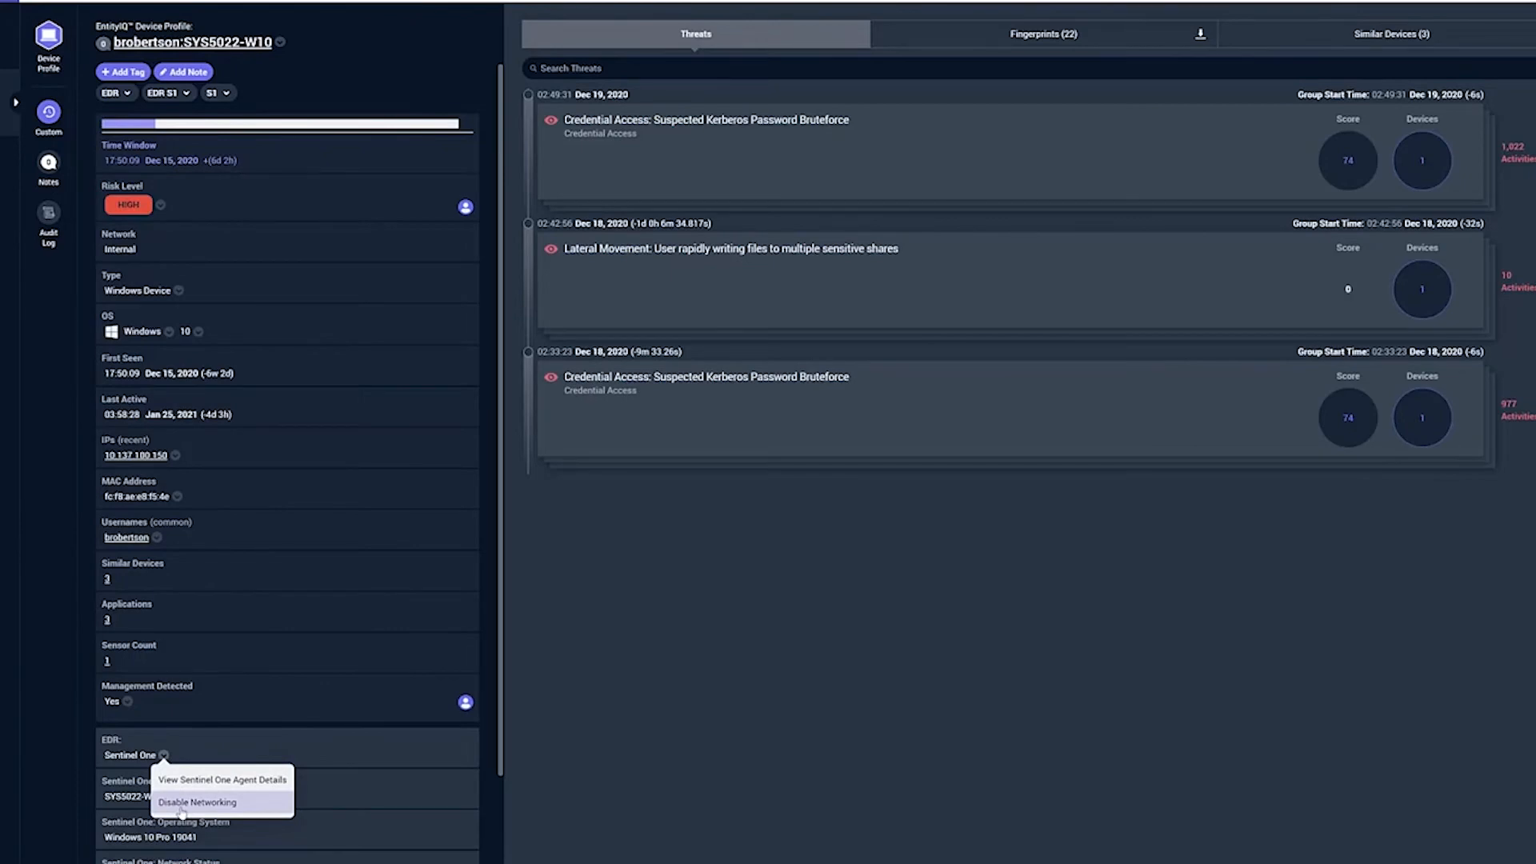
Disable networking on the Sentinel One agent, then open the Lateral Movement threat.
click(196, 801)
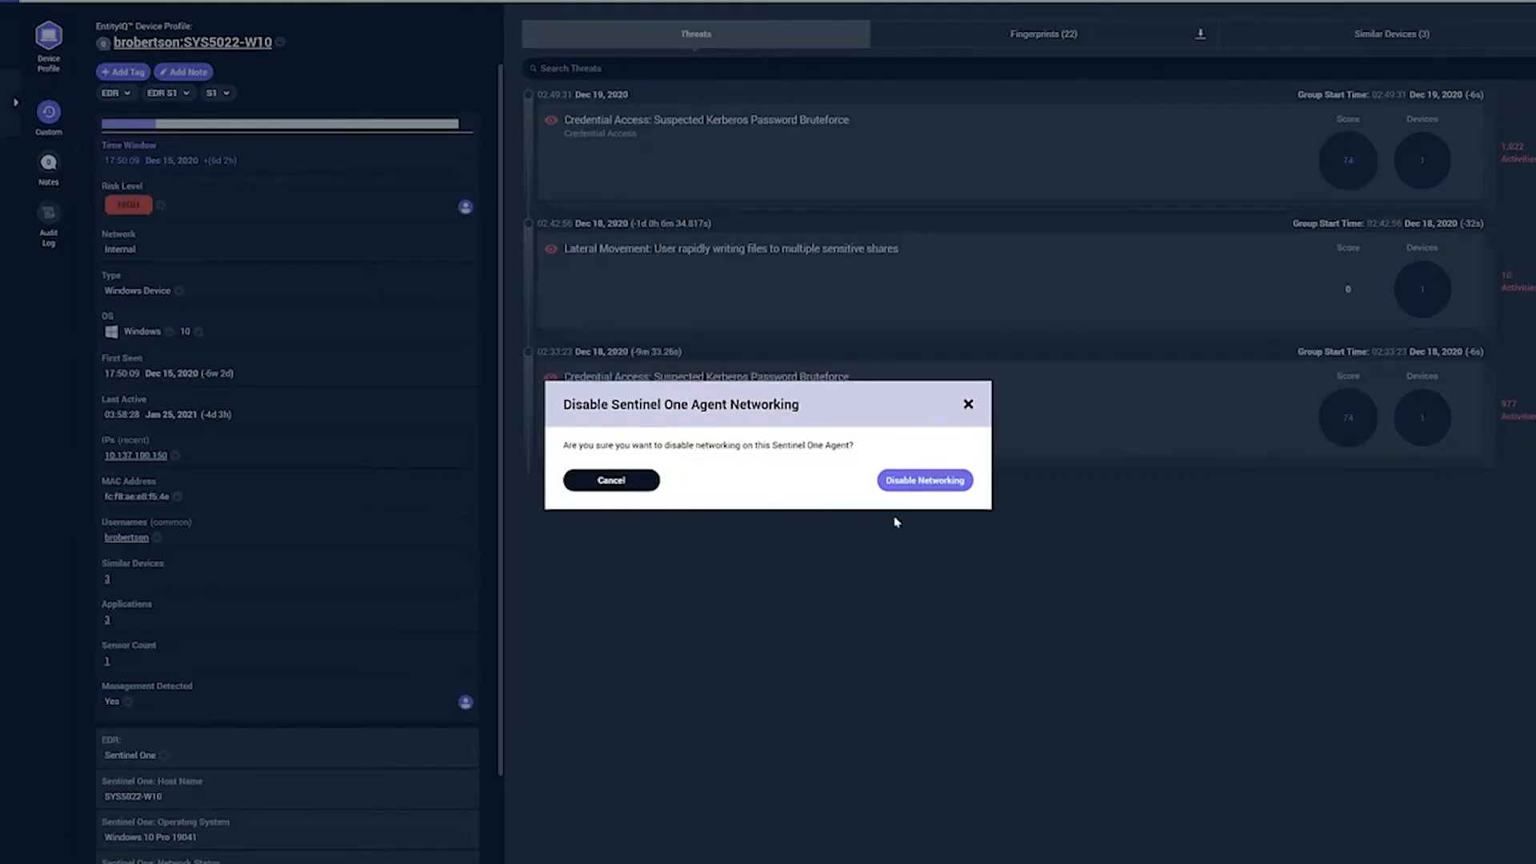
click(922, 480)
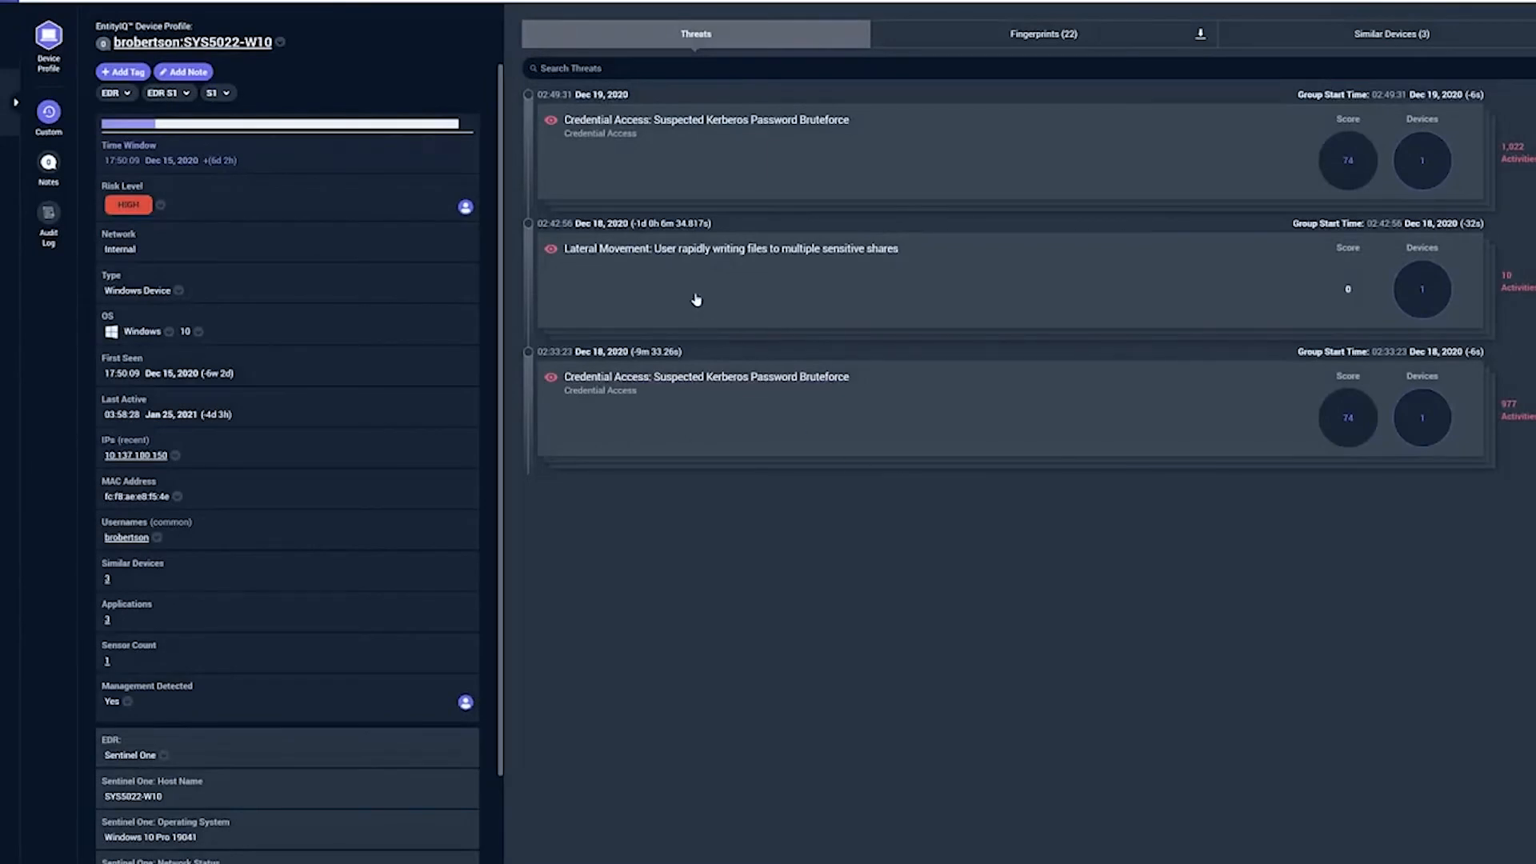
mouse_move(650, 287)
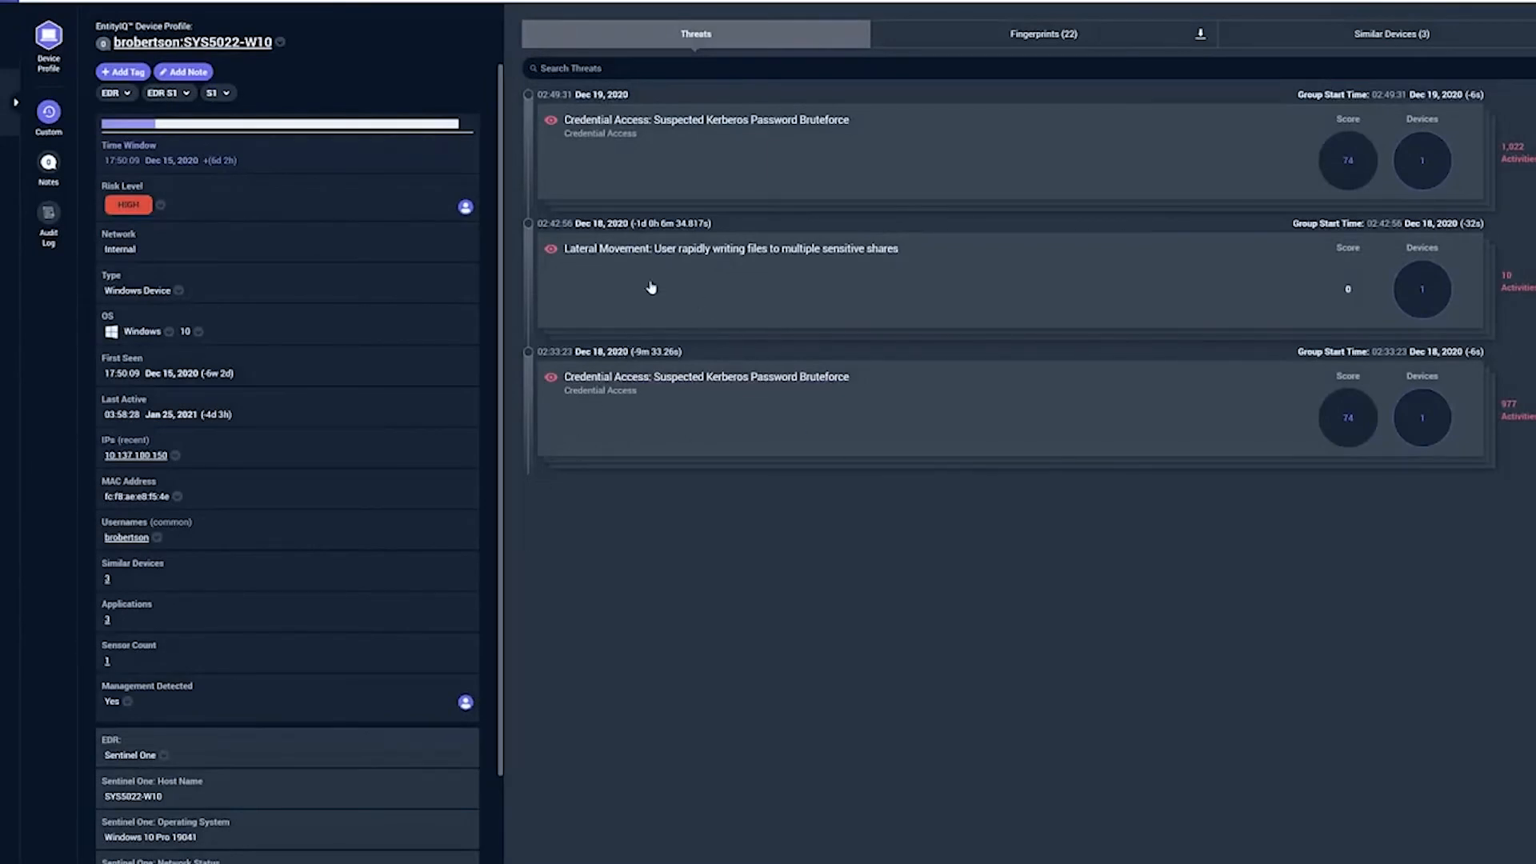
click(729, 248)
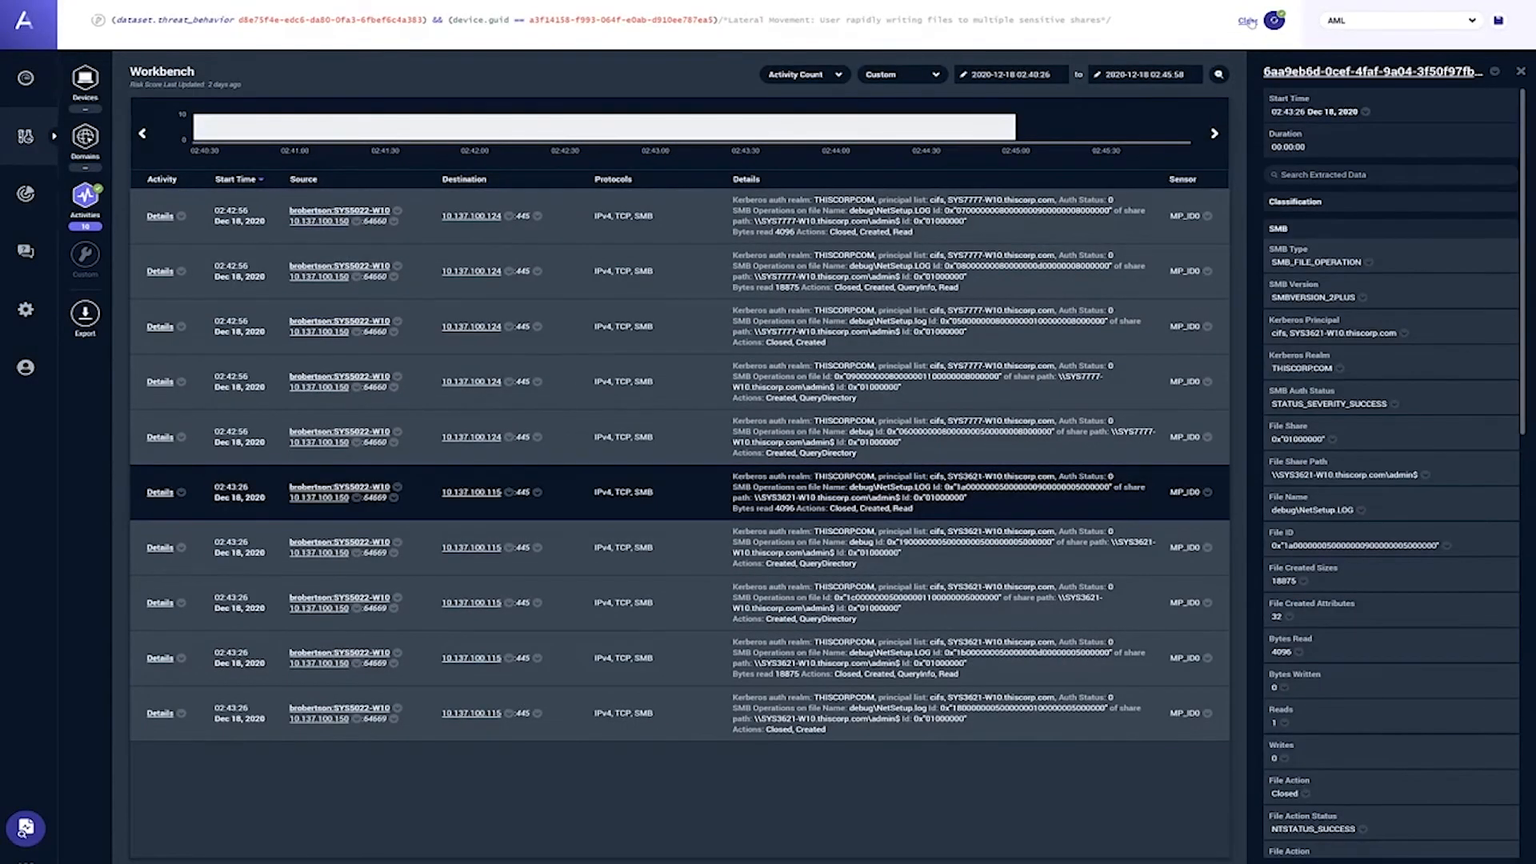
Review the SMB file-writing activity details and open the AML model builder.
click(1274, 19)
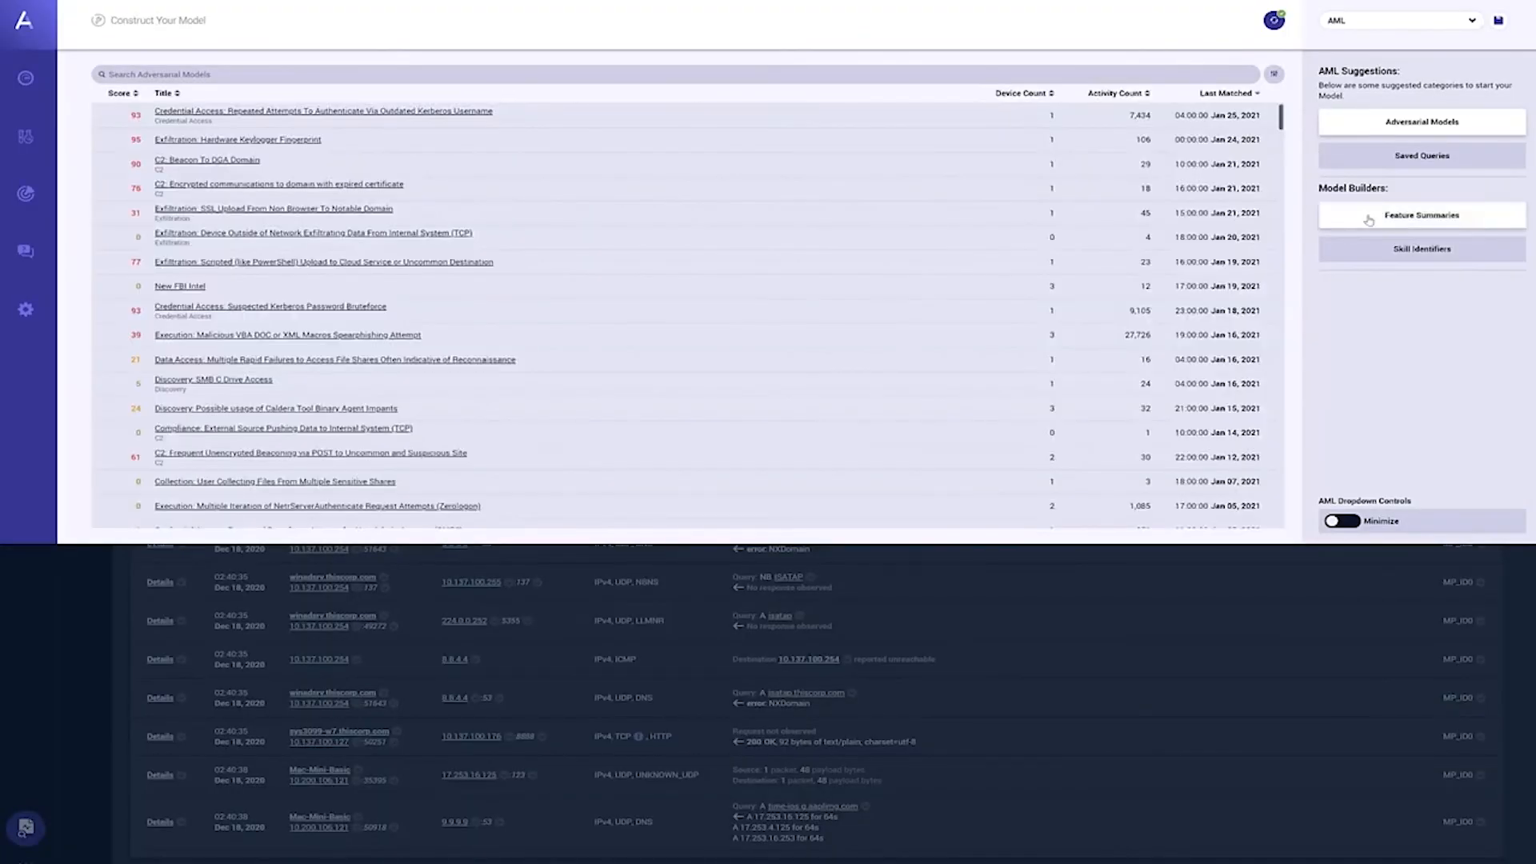
View the device-type feature summary, then go back to all summaries.
click(1419, 214)
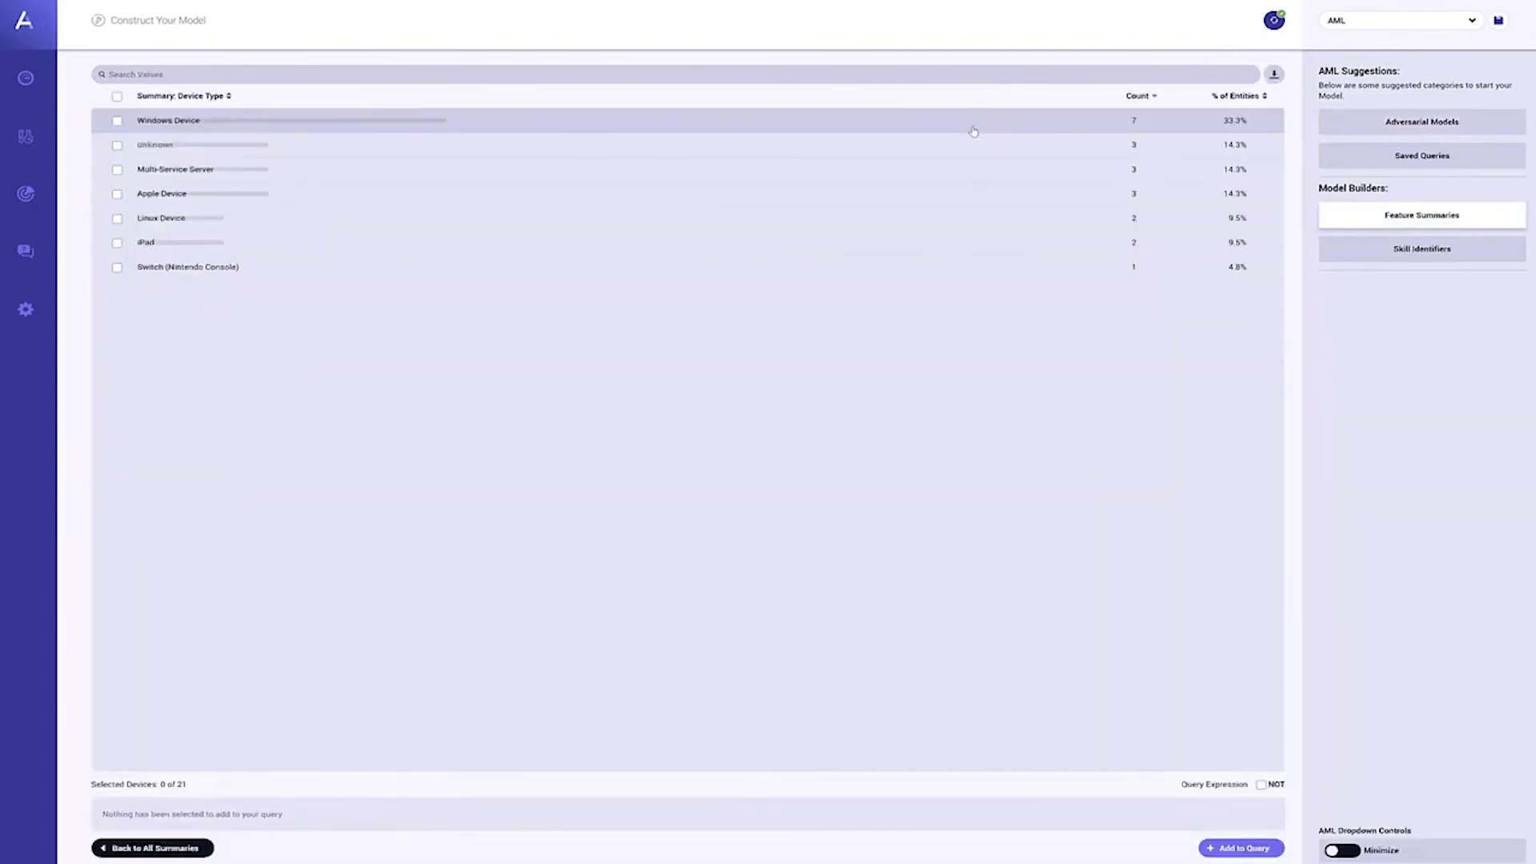
mouse_move(603, 516)
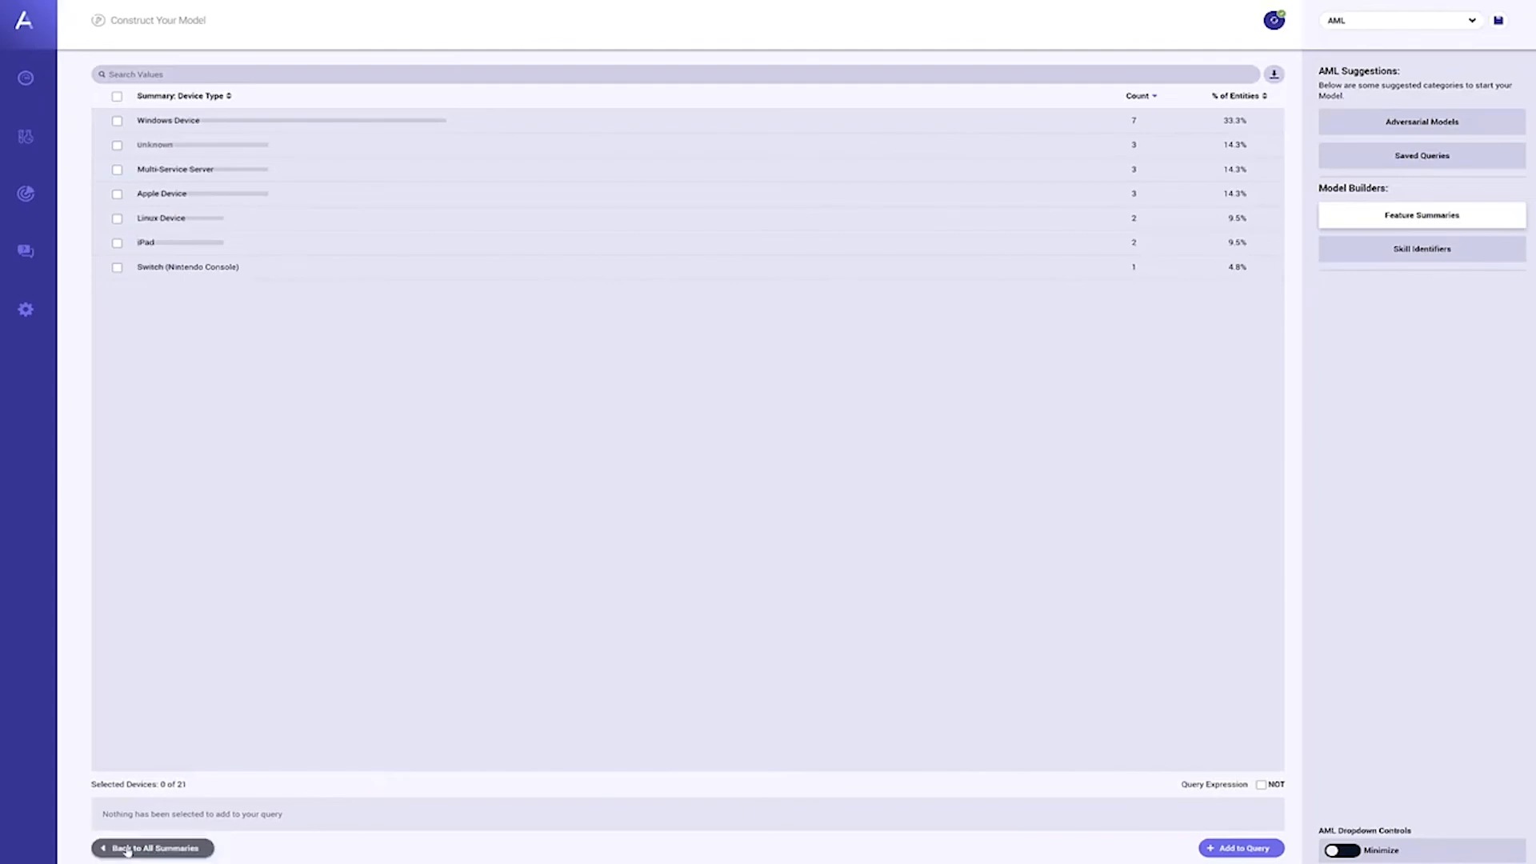
click(152, 848)
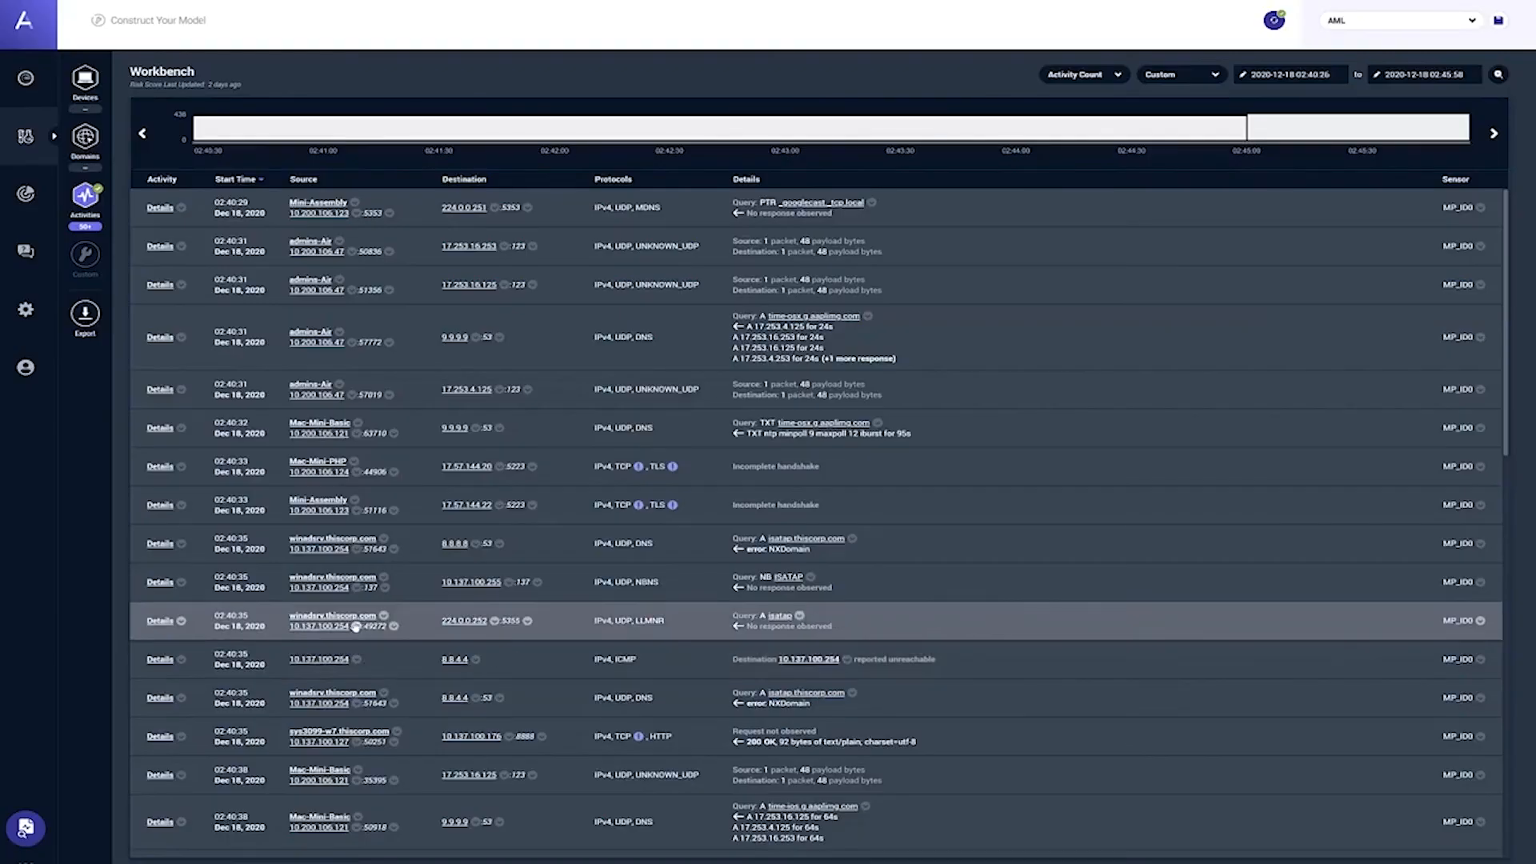
Open the isatap LLMNR query details and its actions menu offering PCAP export.
click(159, 620)
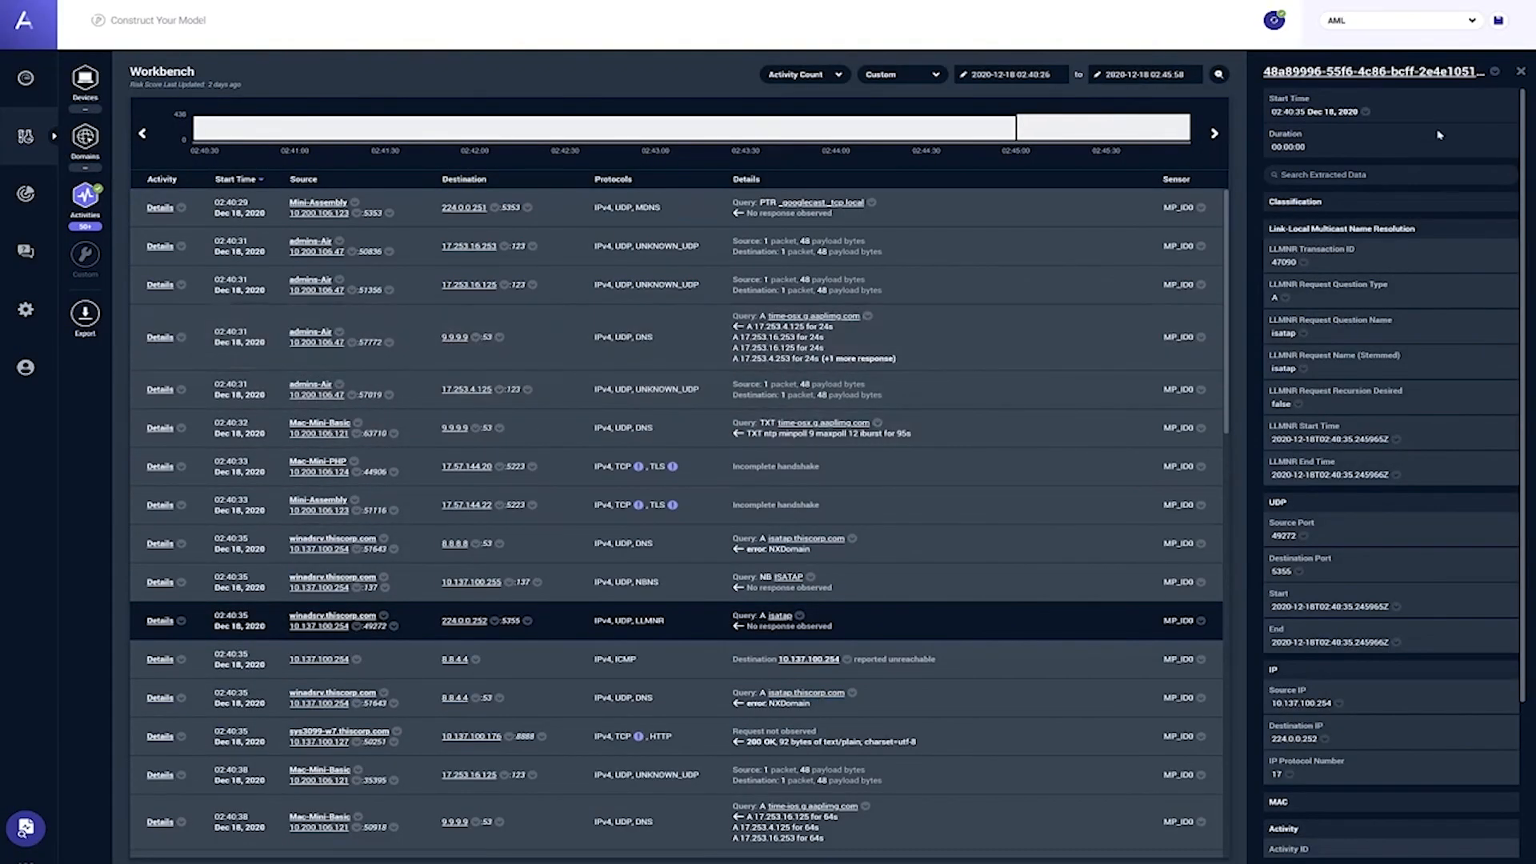
click(1495, 71)
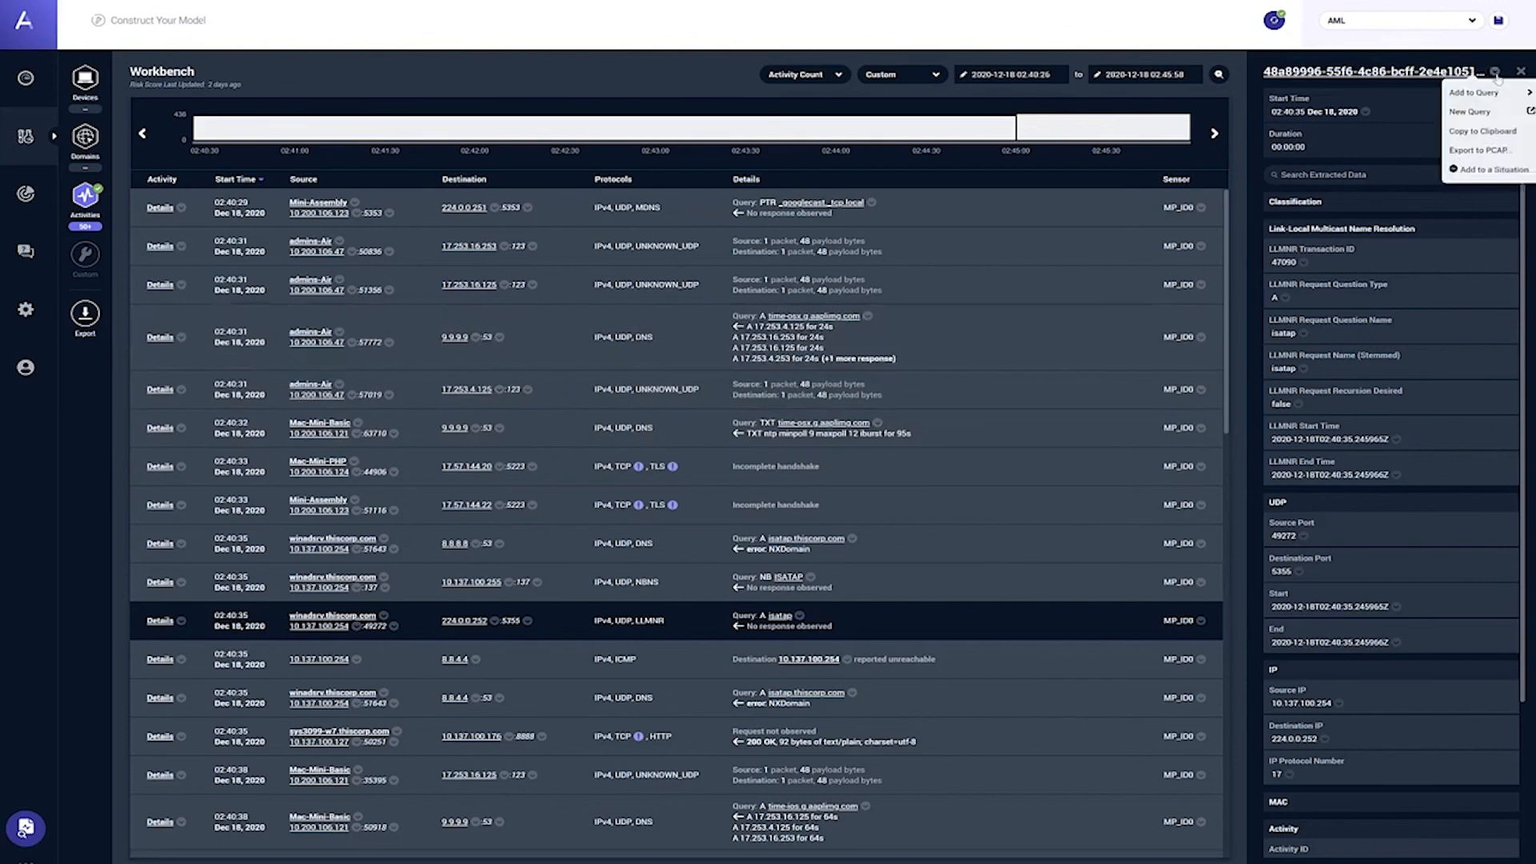
mouse_move(1482, 149)
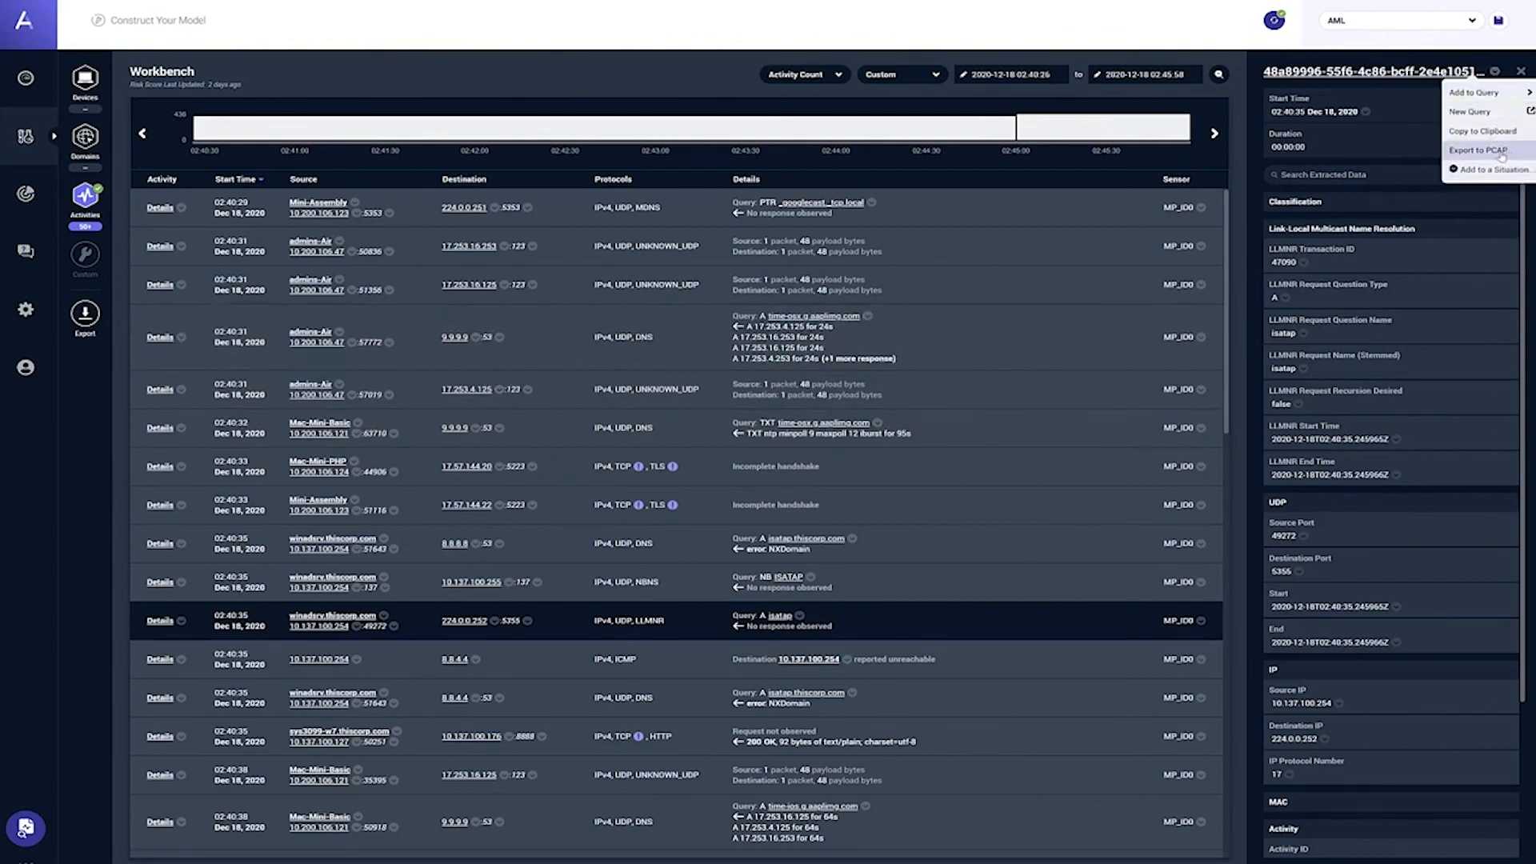